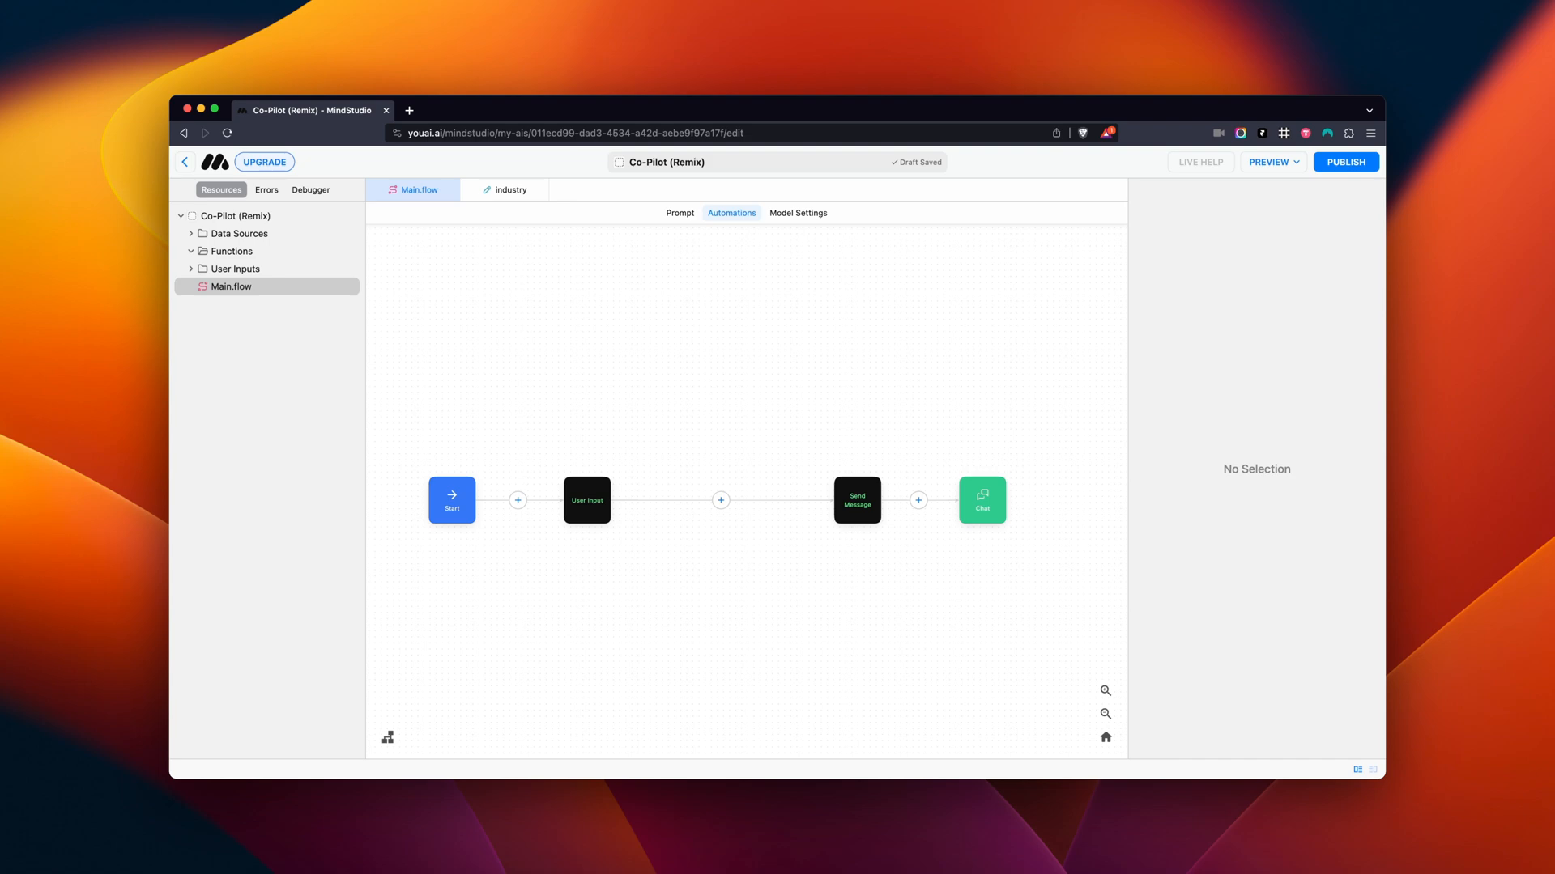
# Step: Import Google Search - Basic as a Run Function step after the User Input step
pyautogui.click(720, 500)
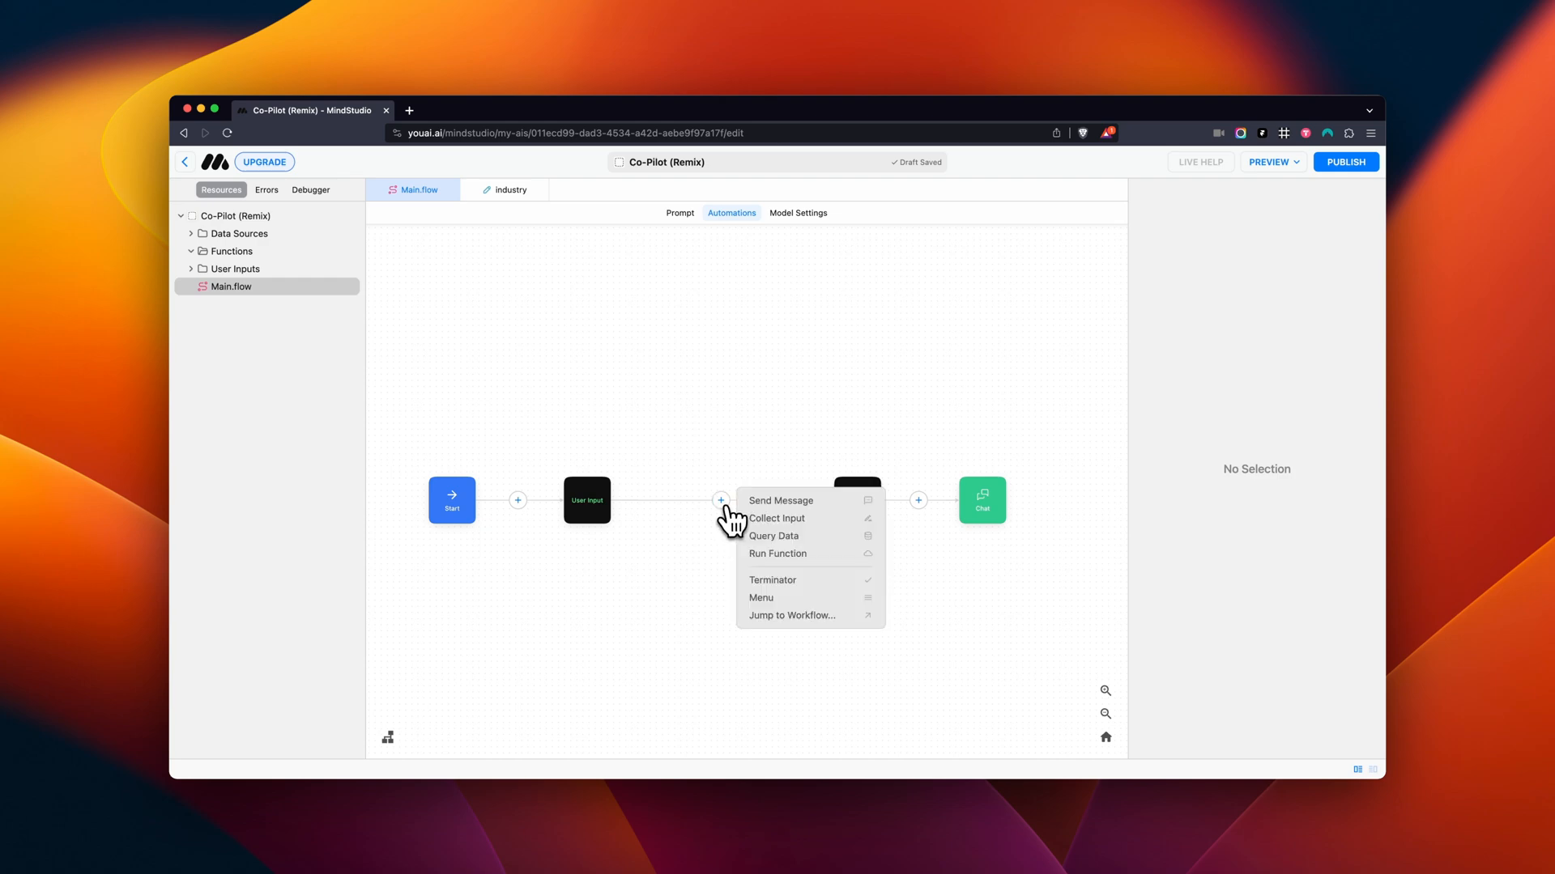
pyautogui.click(778, 554)
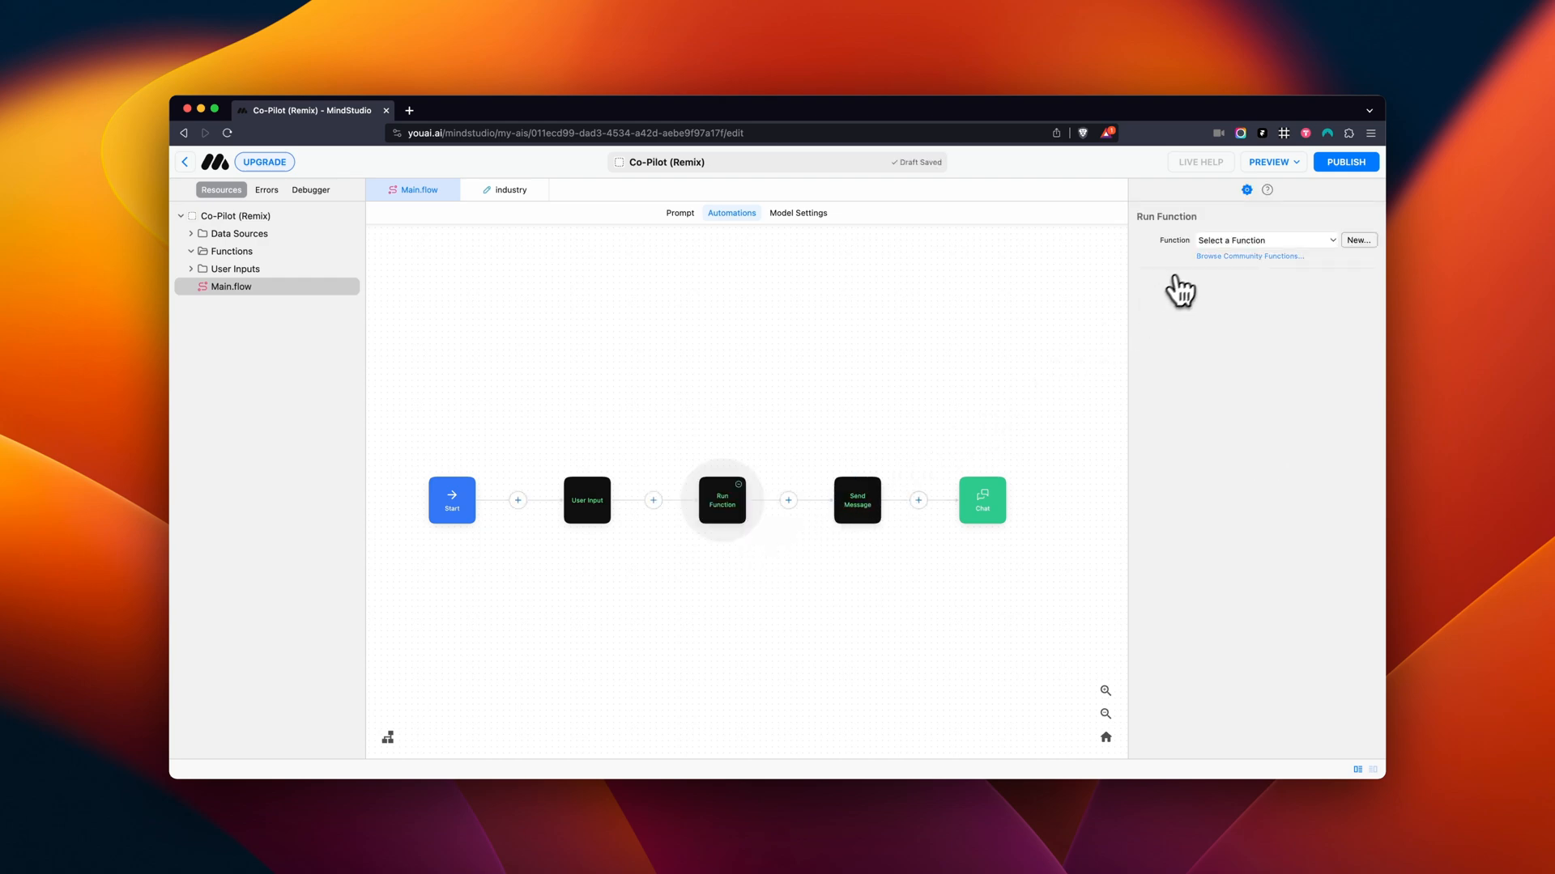
pyautogui.click(1249, 255)
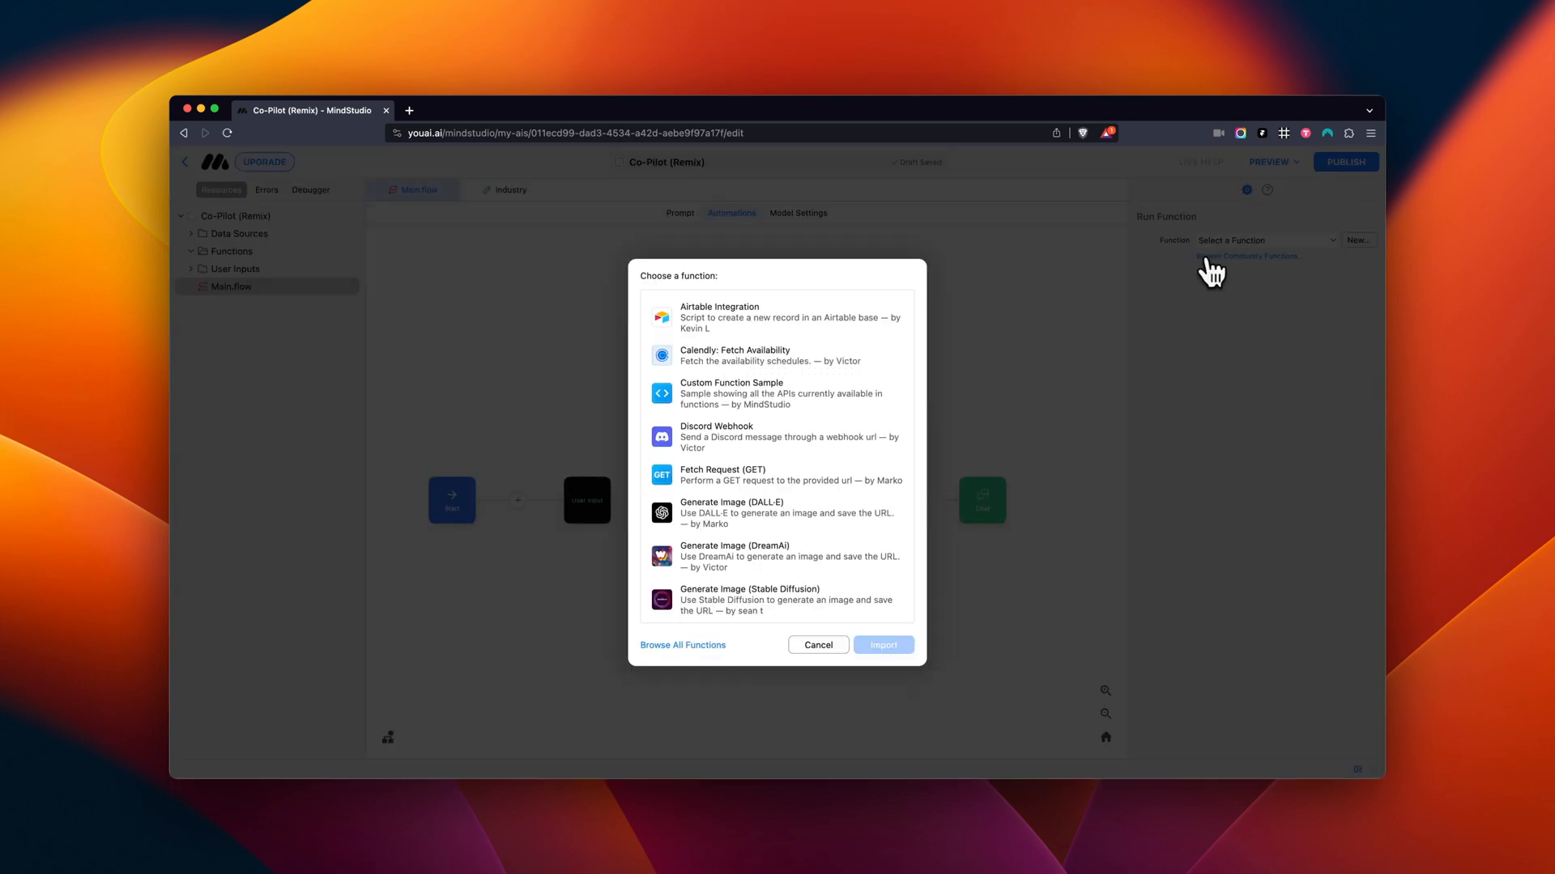
pyautogui.moveTo(813, 437)
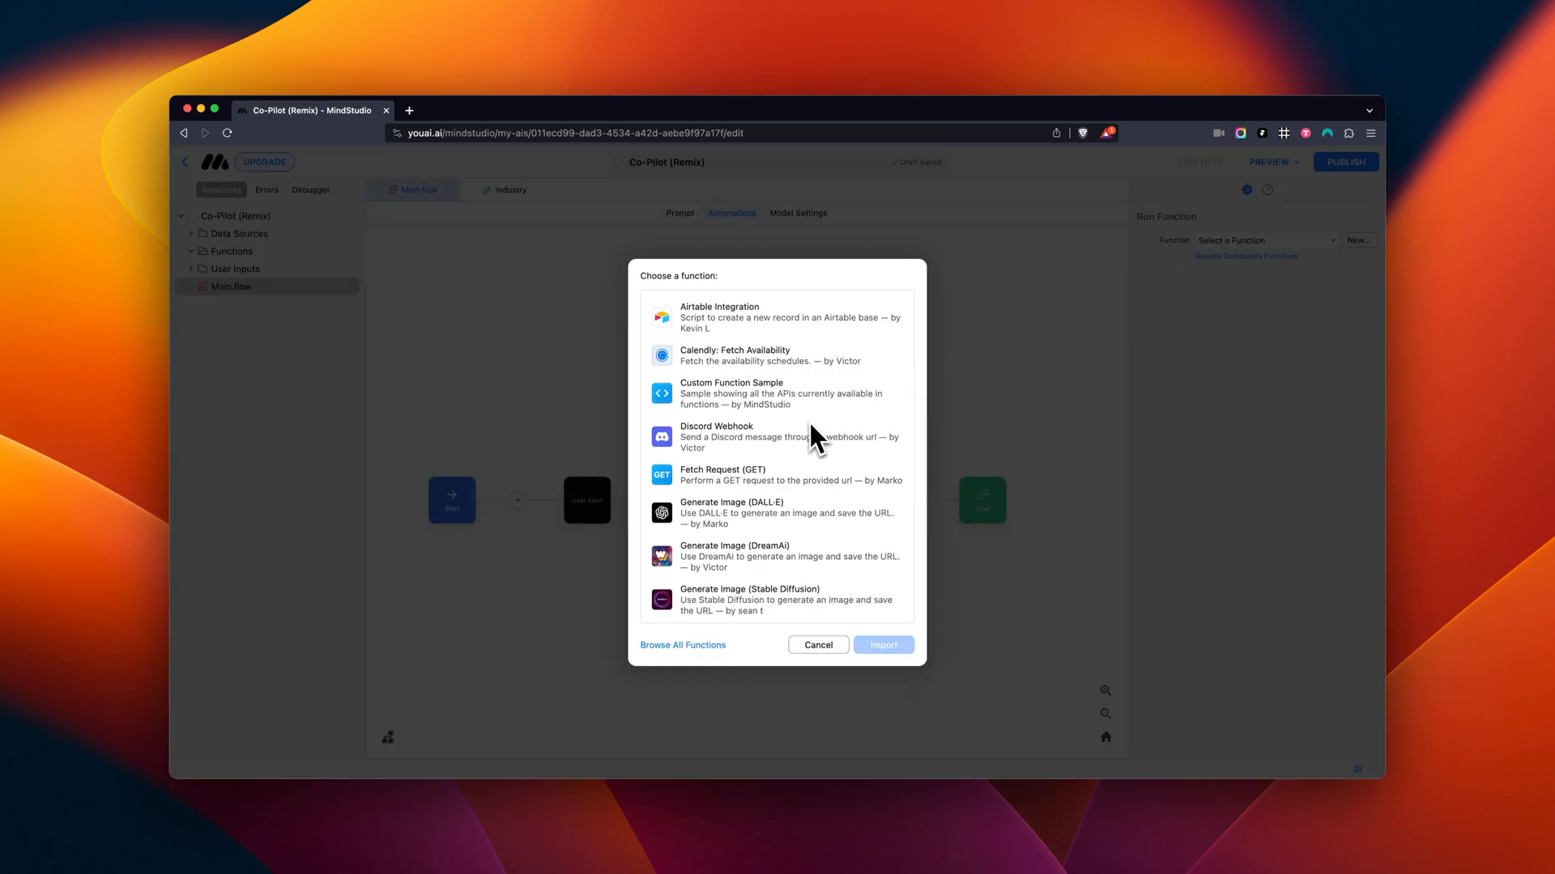
pyautogui.scroll(-3)
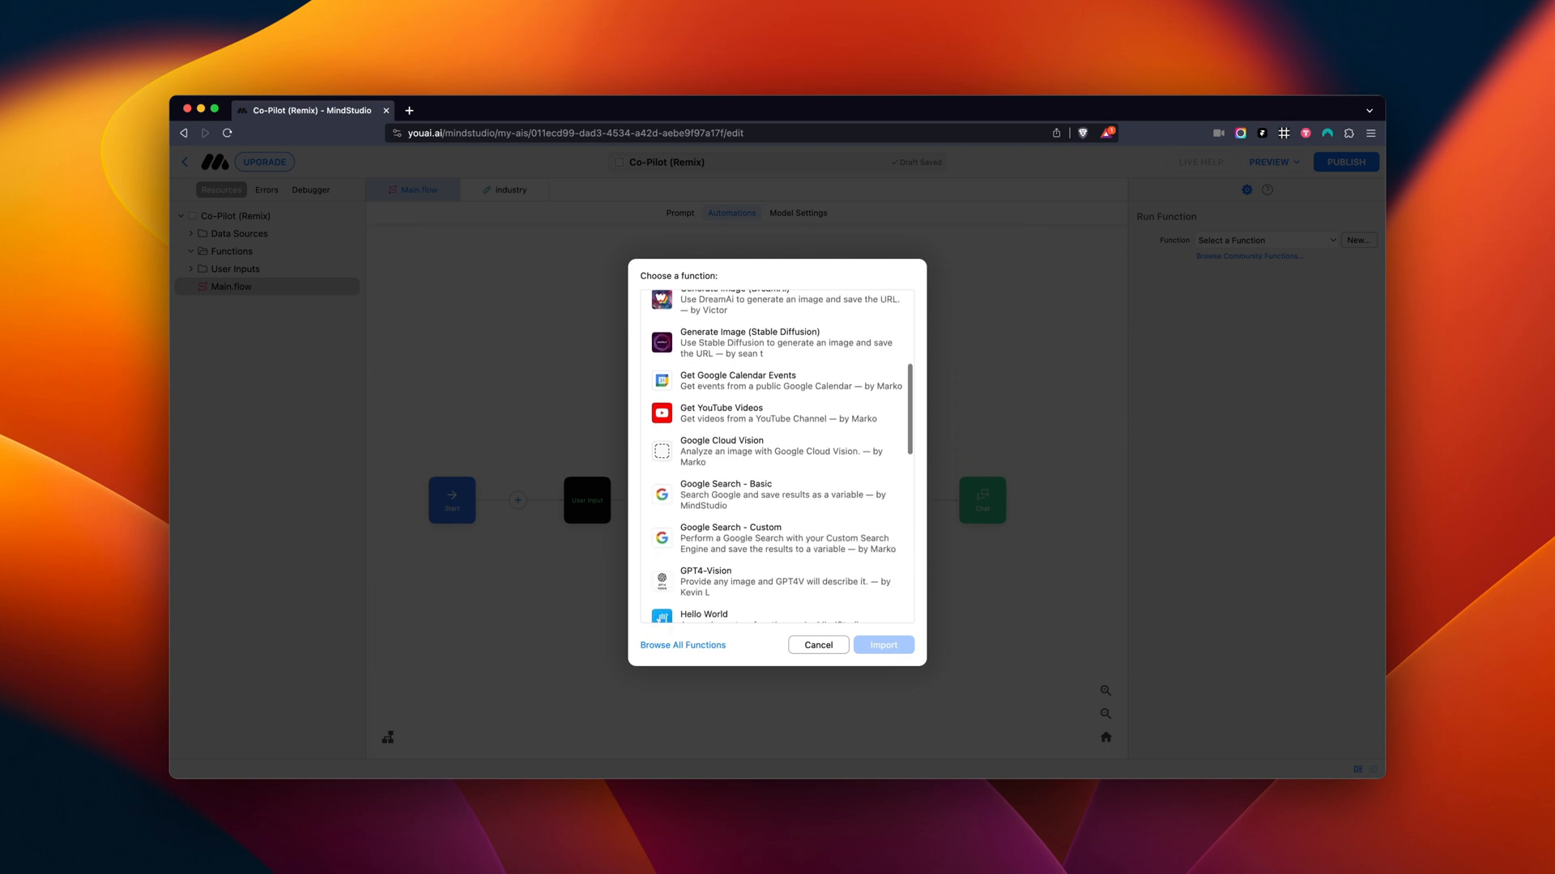
pyautogui.click(776, 435)
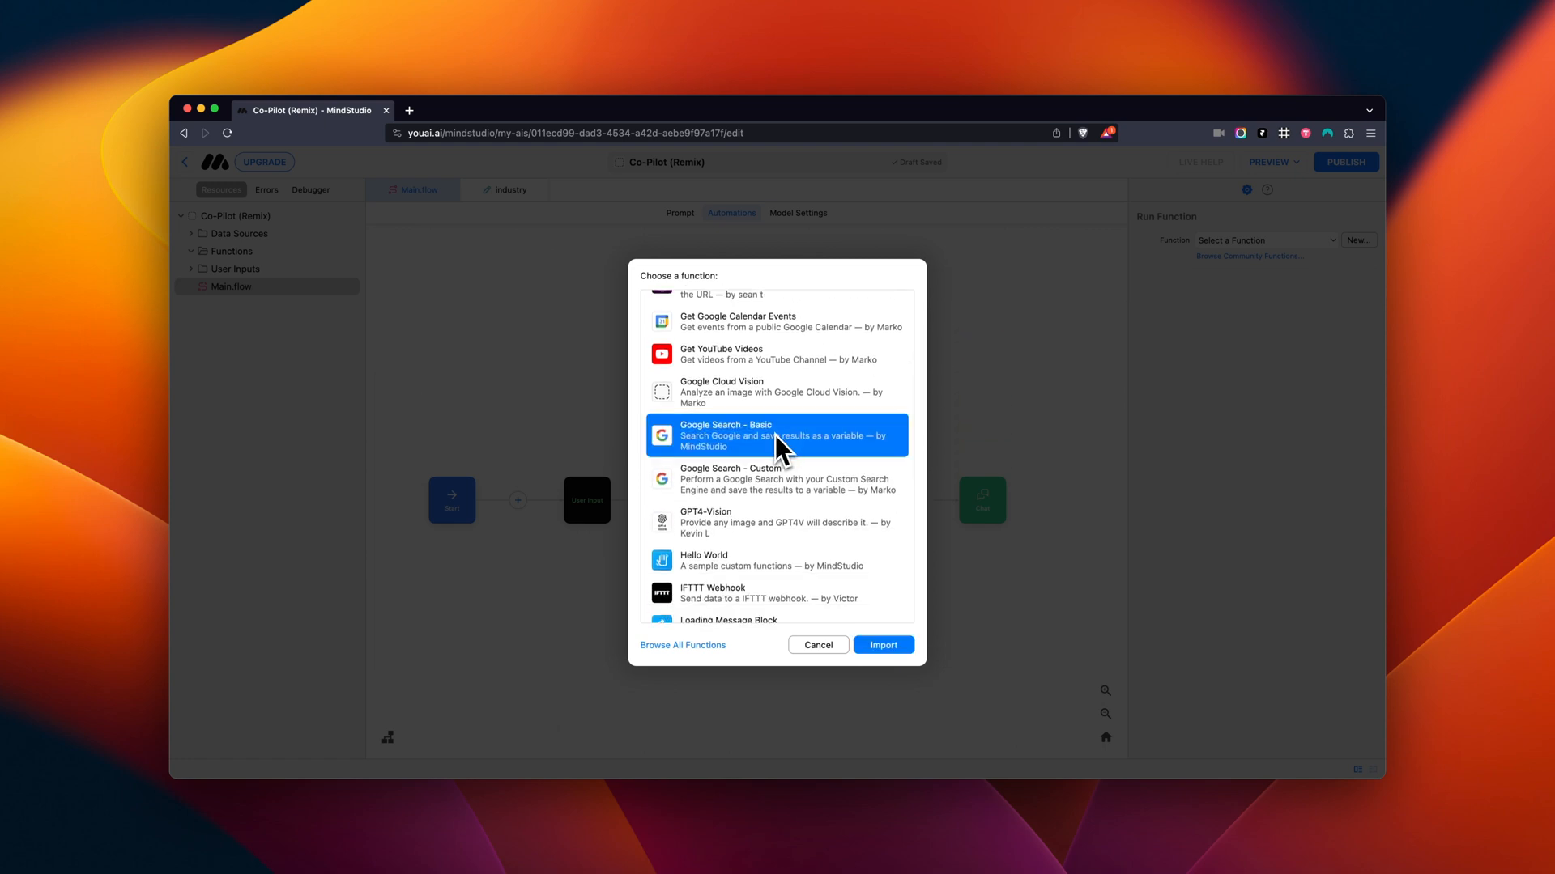
pyautogui.moveTo(864, 570)
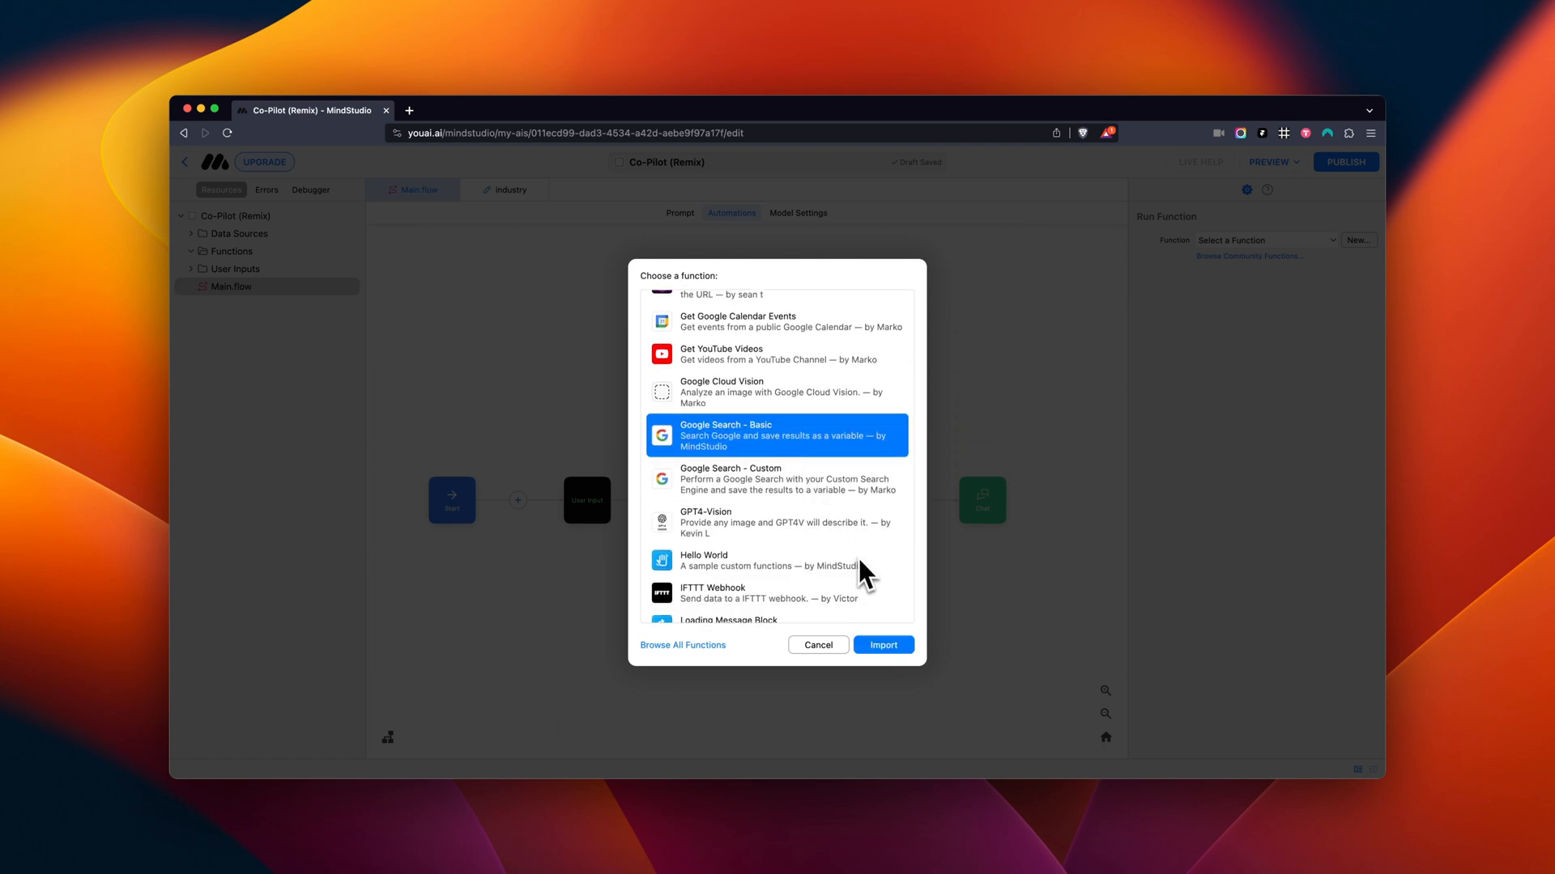
pyautogui.click(883, 644)
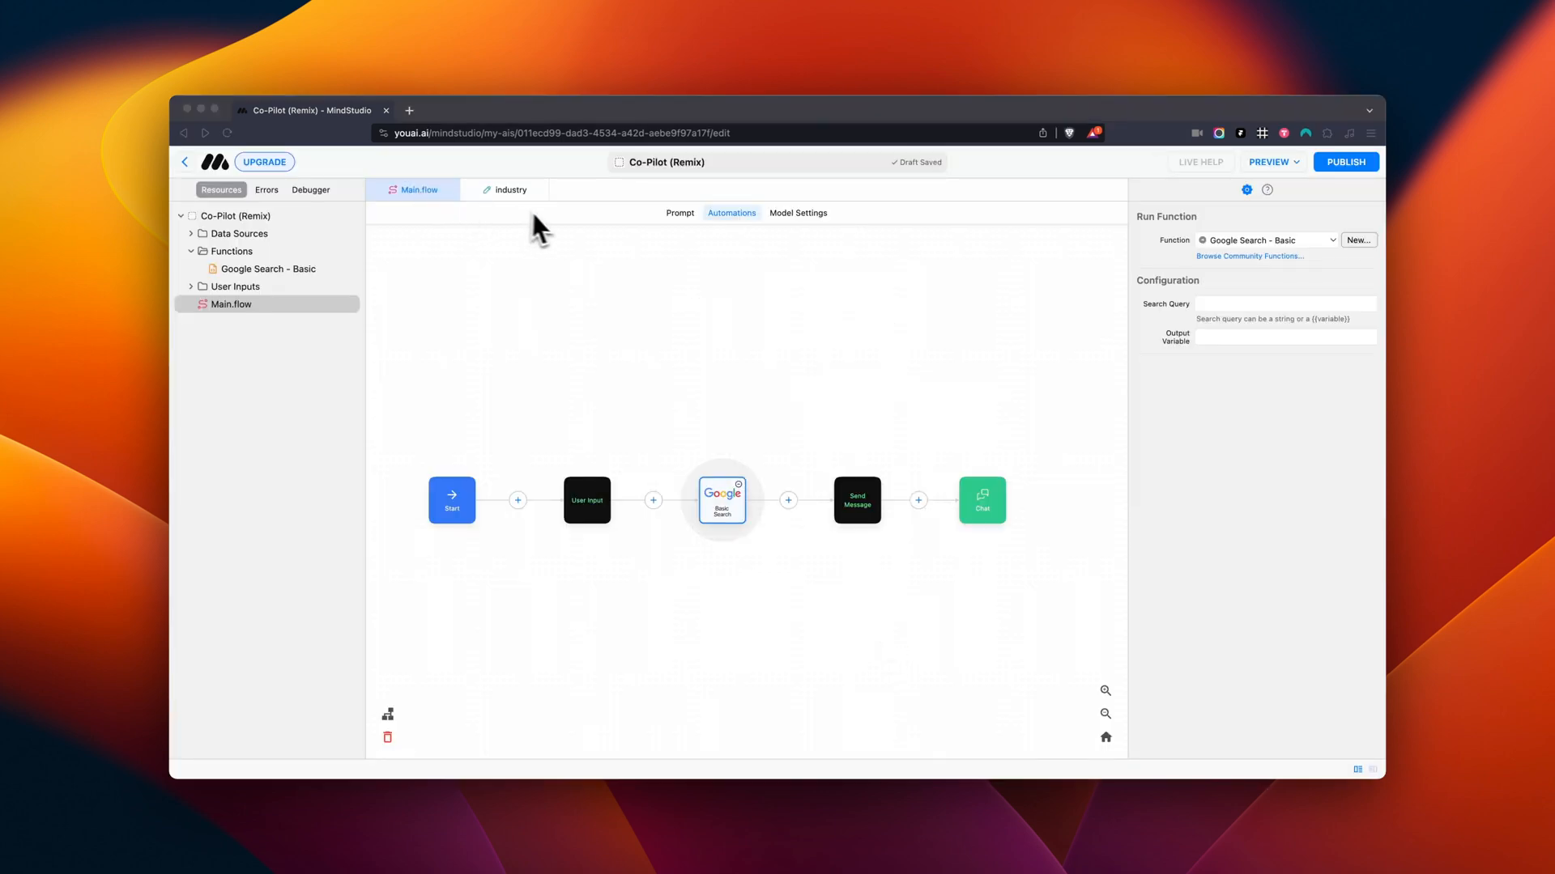
pyautogui.moveTo(1046, 264)
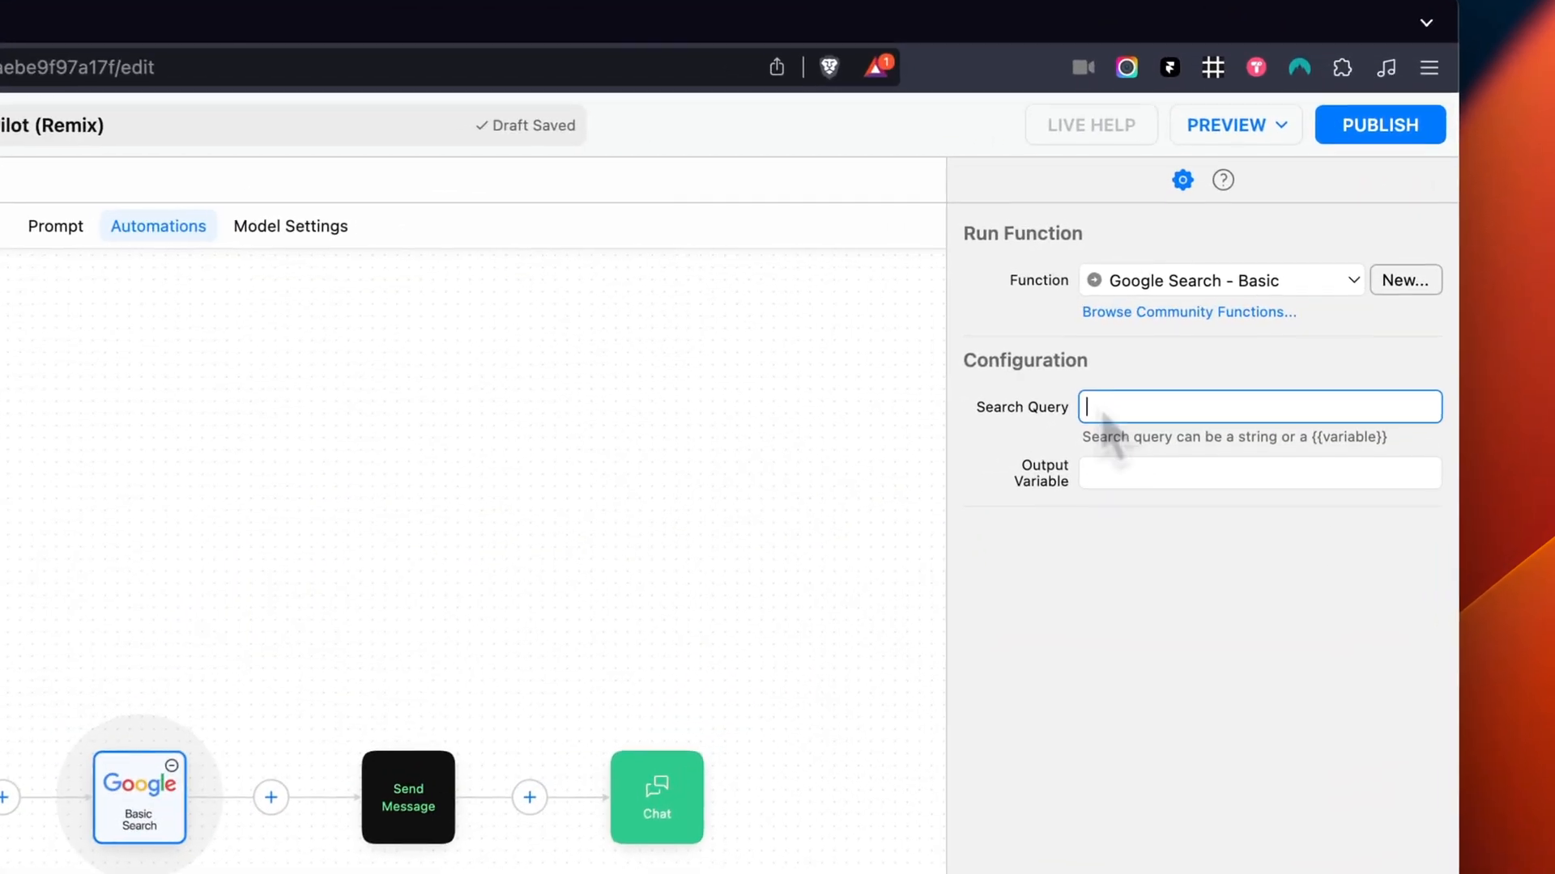
# Step: Enter the {{industry}}-based top-10 products search query and set the output variable to 'answer'
pyautogui.write('can offer through my eCommerce site today?')
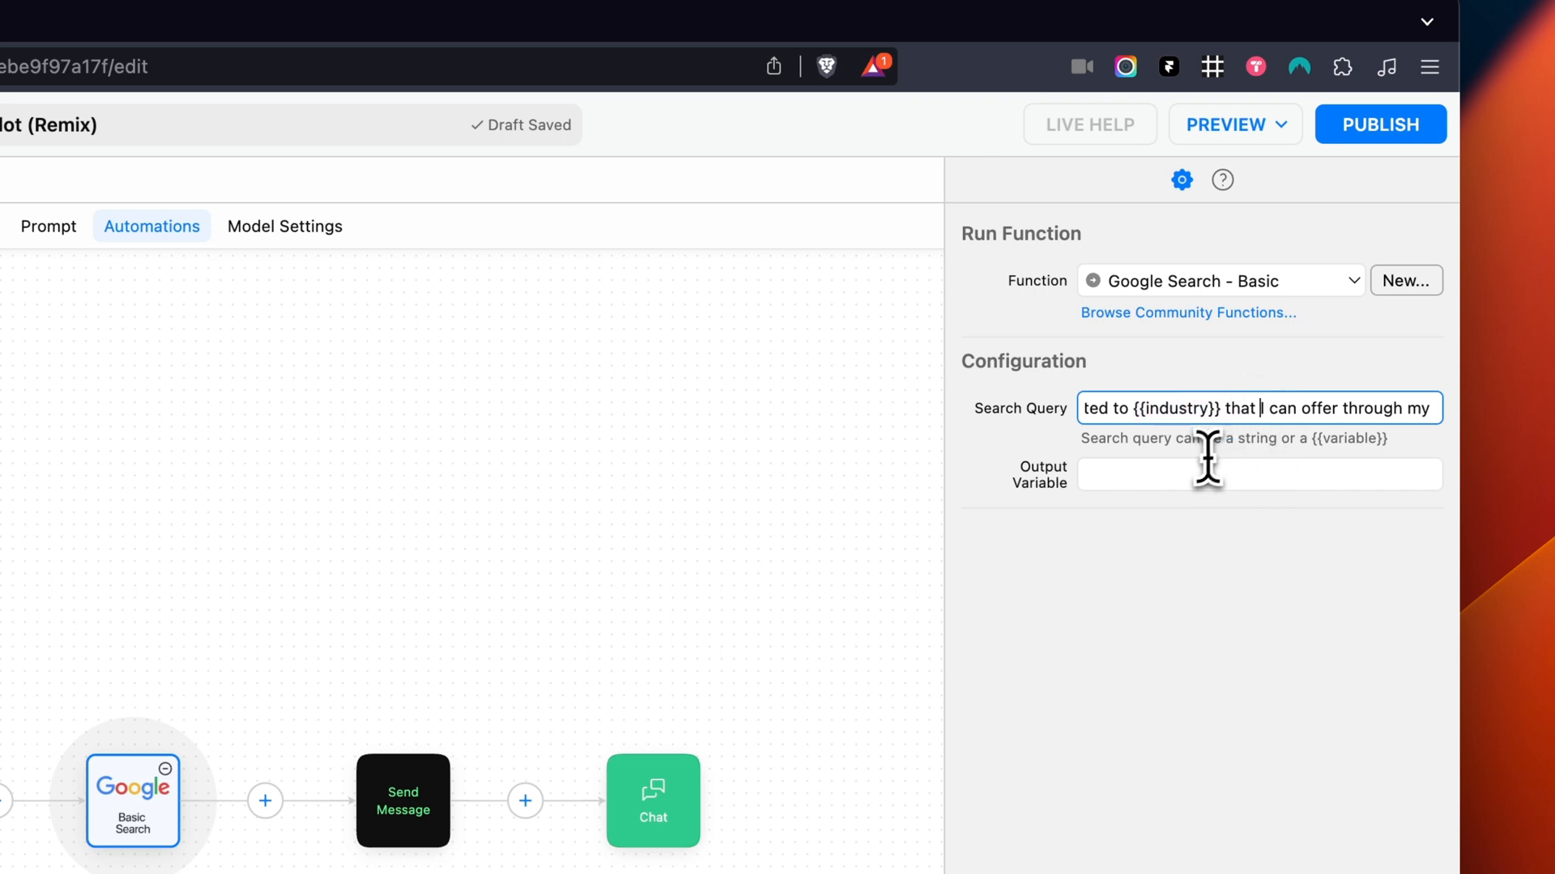
pyautogui.write('answer')
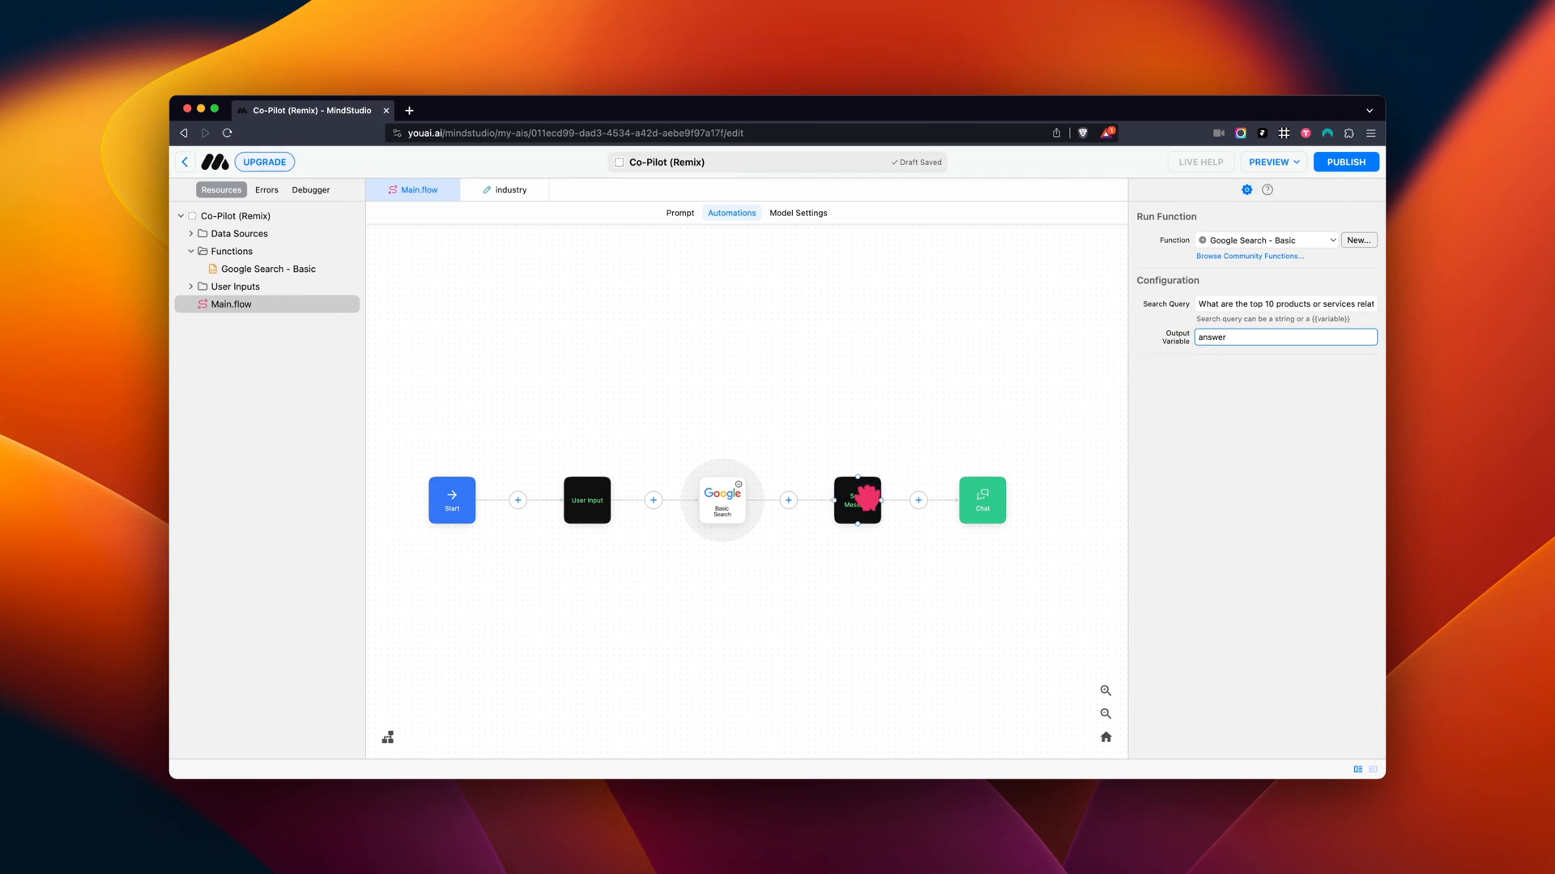
# Step: Open the Send Message block's synthetic message prompt referencing {{answer}} and {{industry}}
pyautogui.click(857, 500)
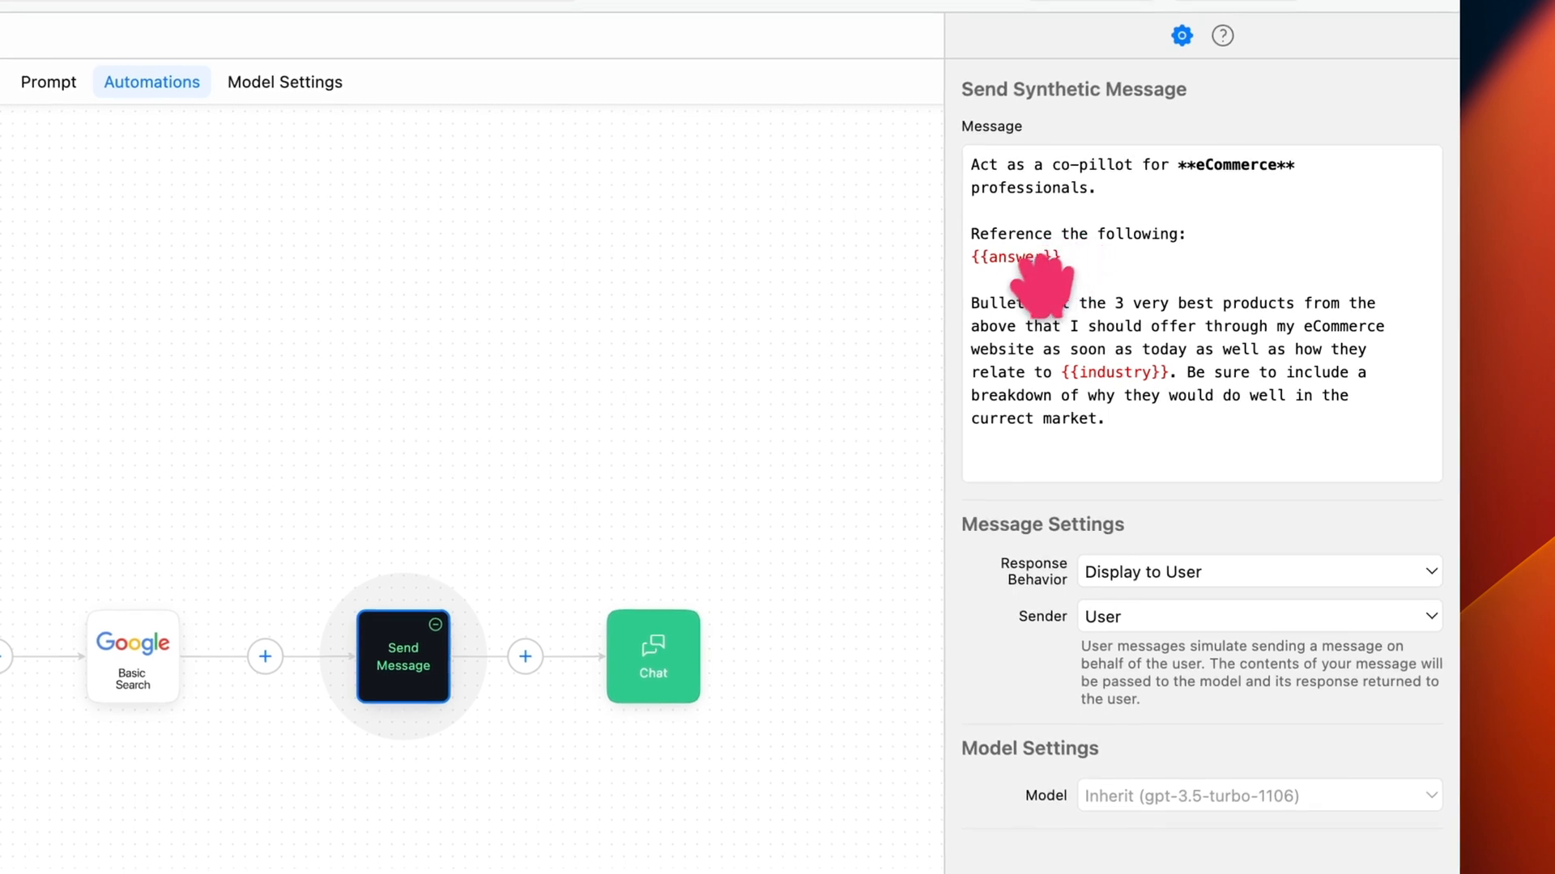
pyautogui.moveTo(1200, 389)
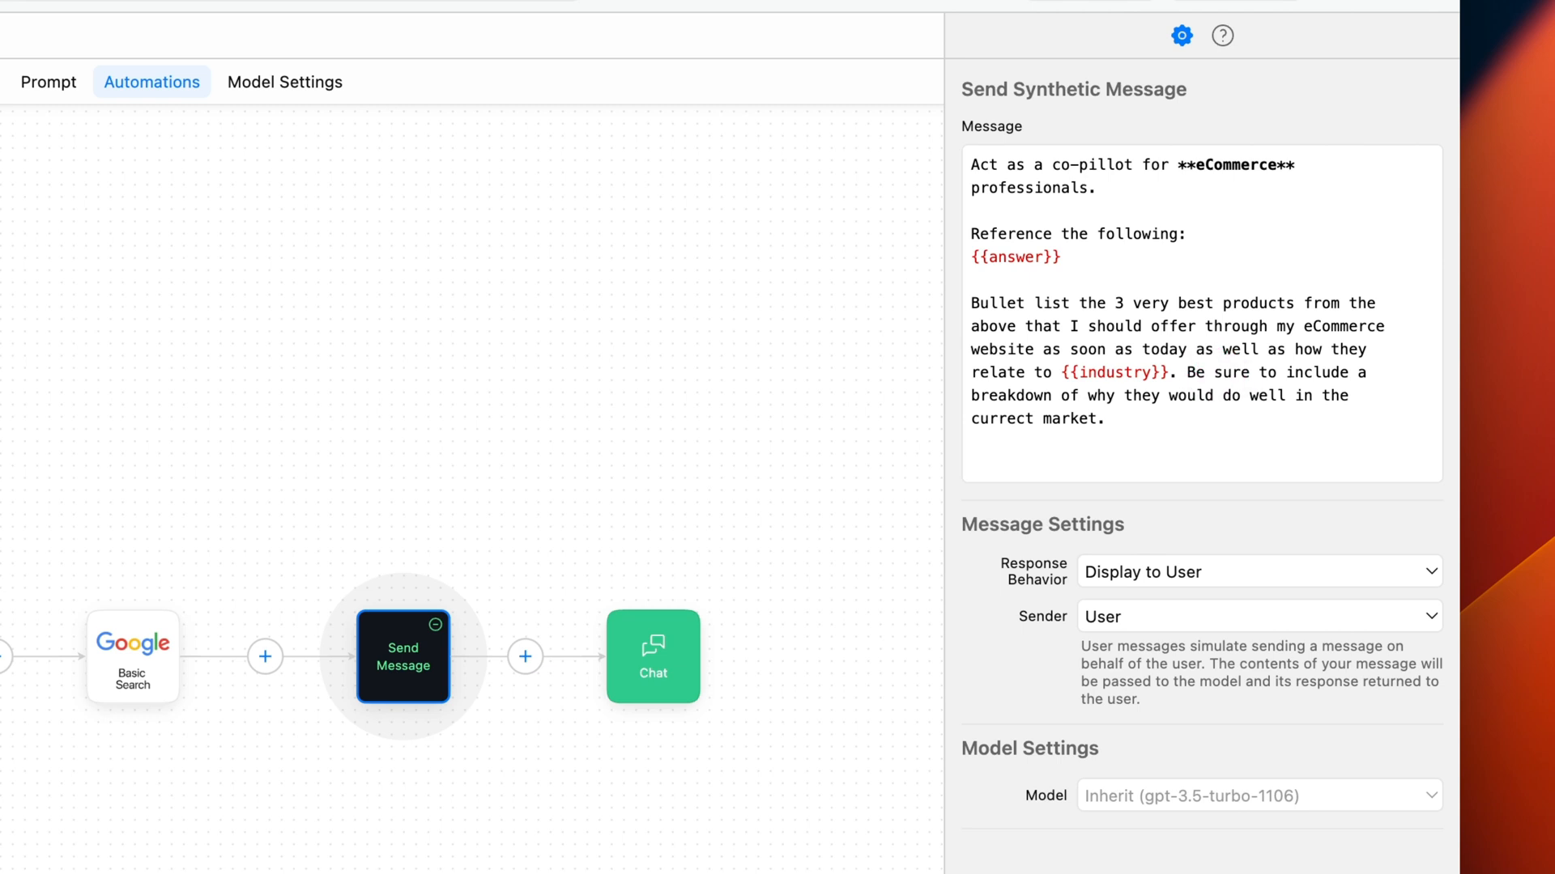
pyautogui.moveTo(1205, 560)
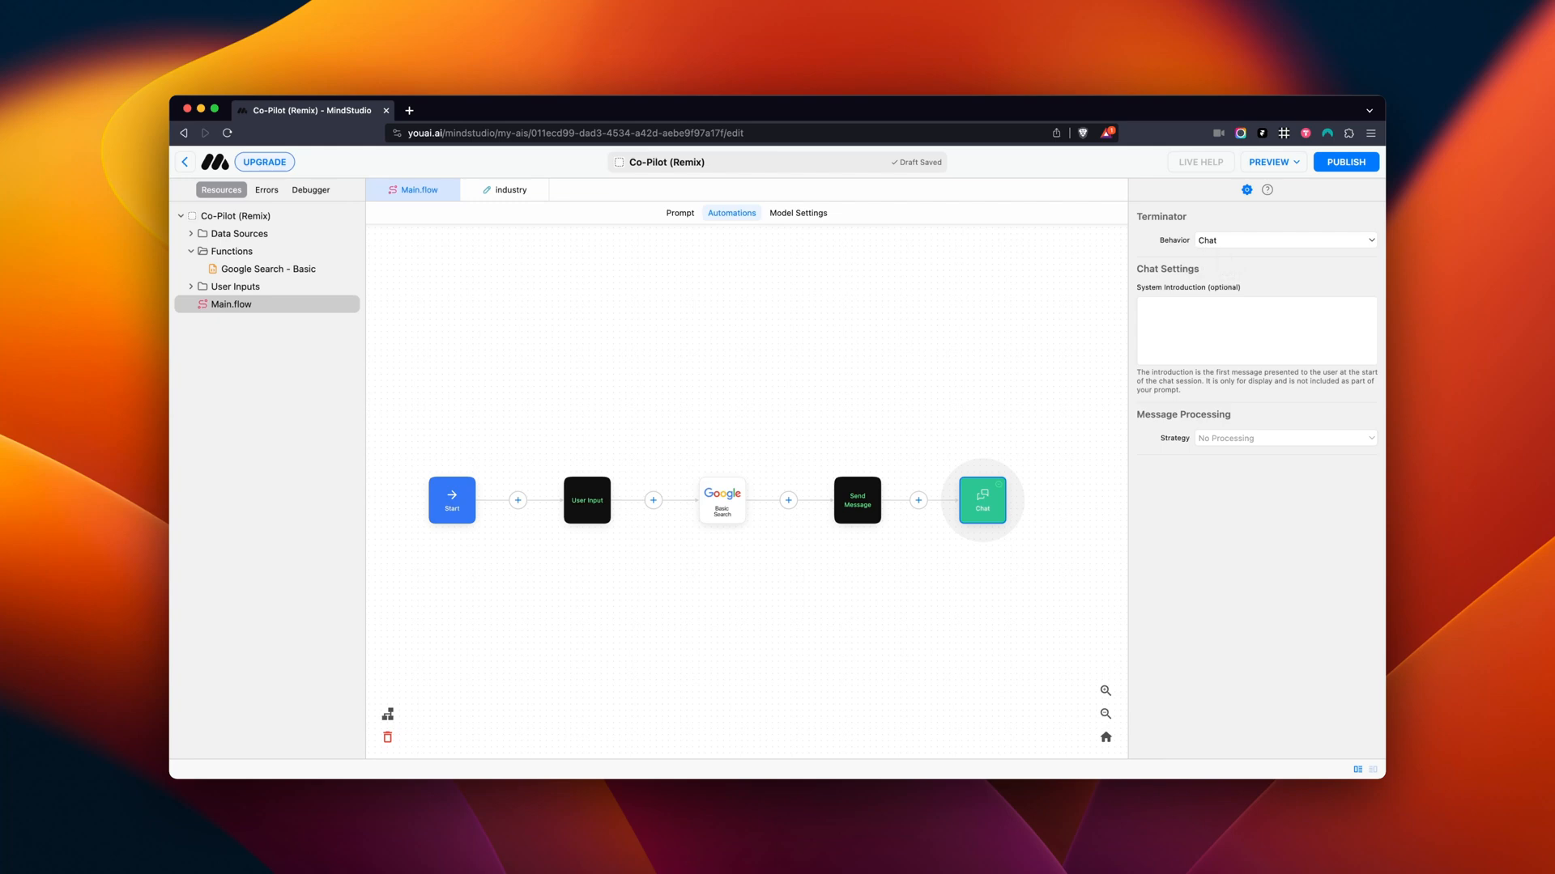
pyautogui.moveTo(1098, 279)
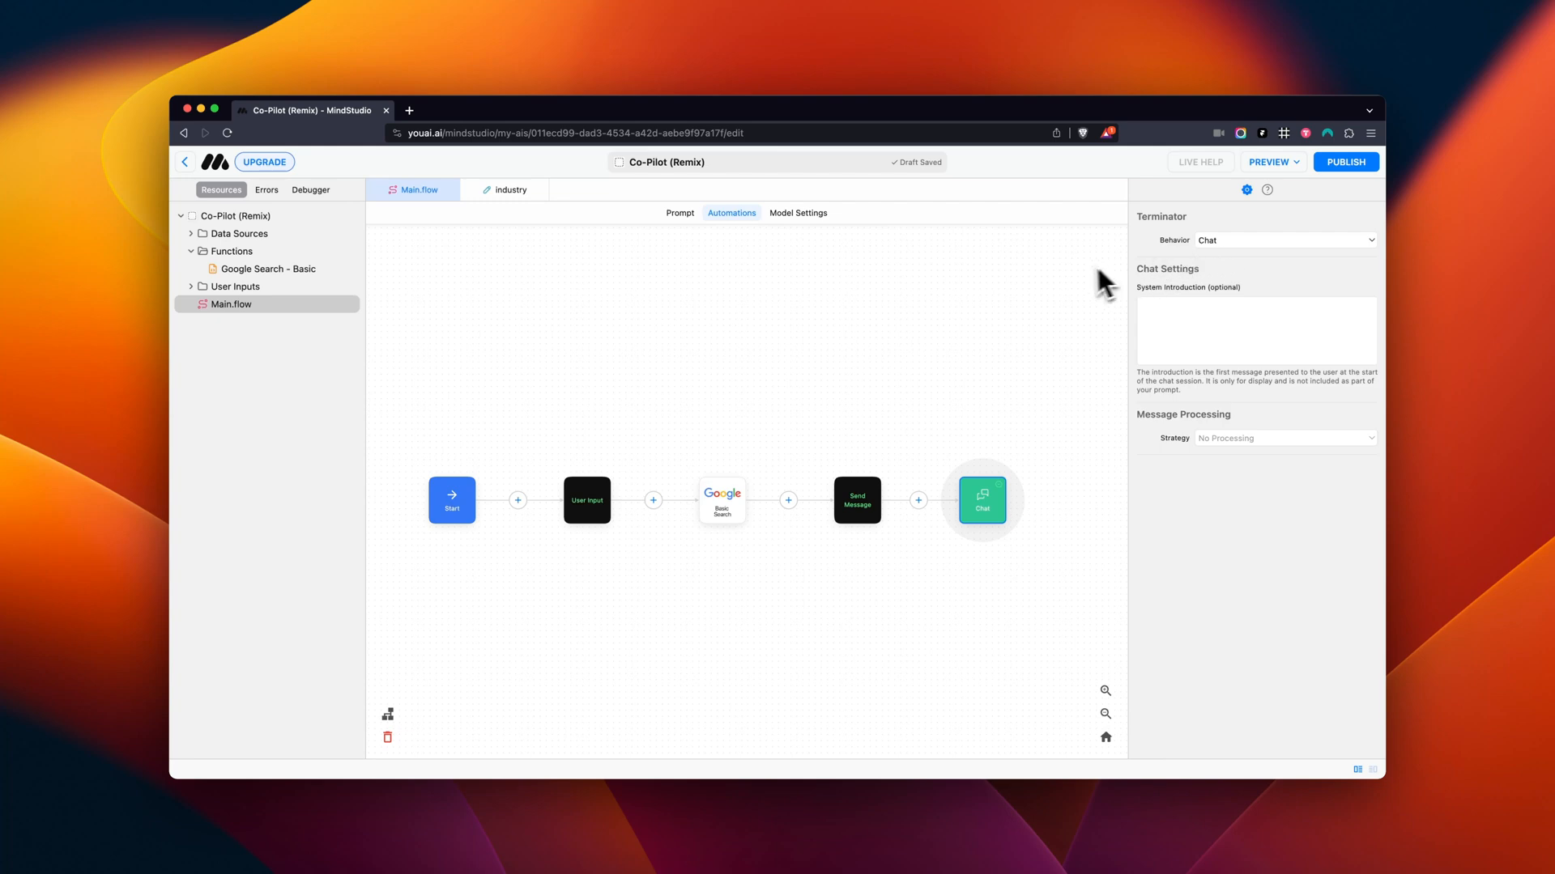
pyautogui.moveTo(557, 313)
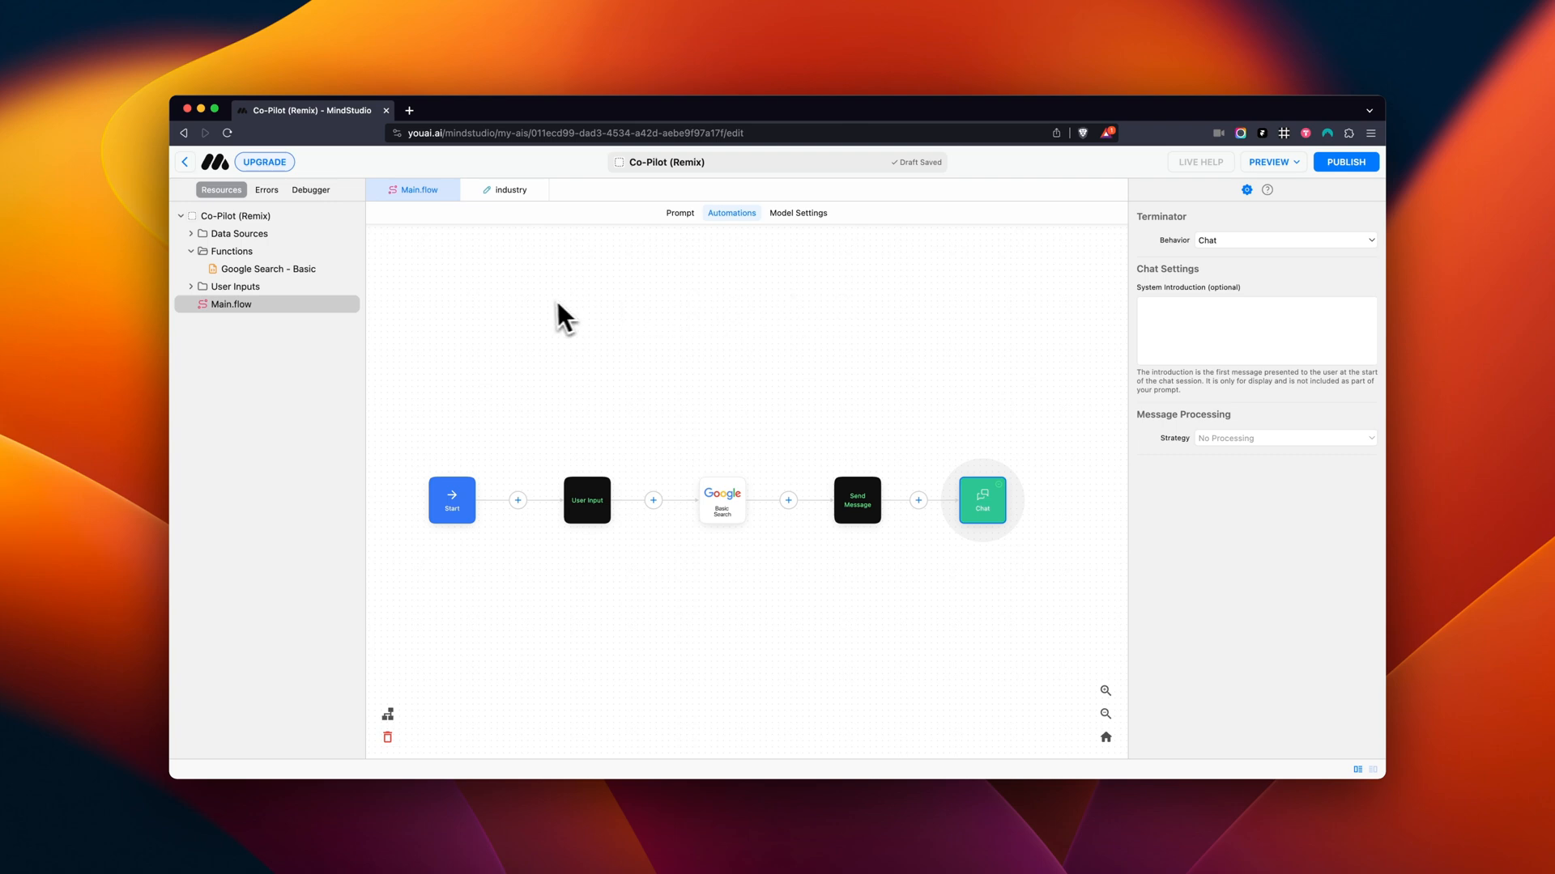
pyautogui.moveTo(286, 292)
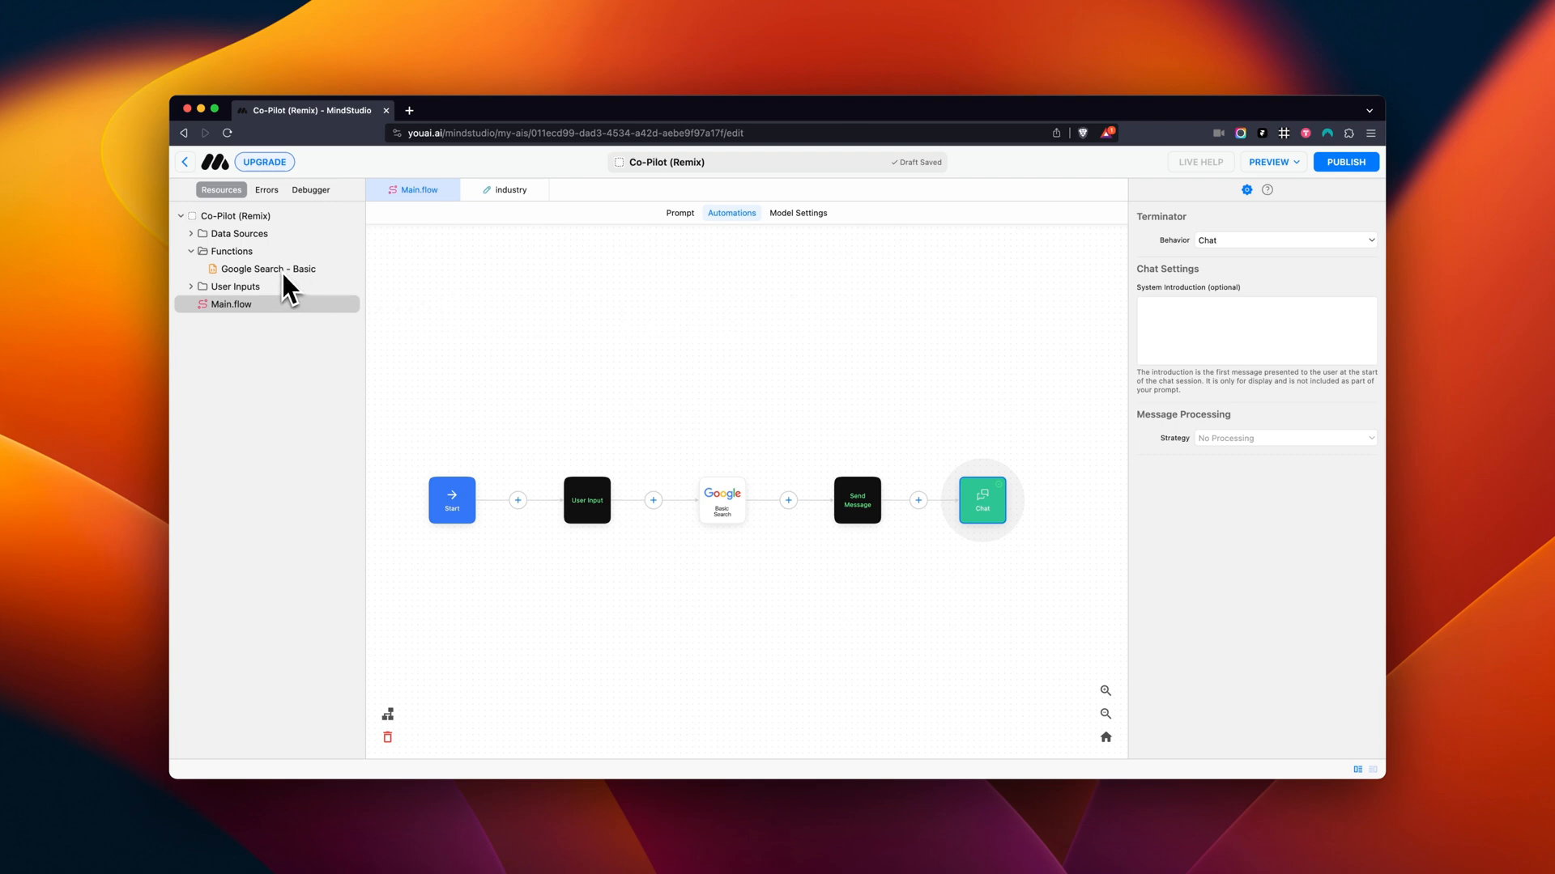
# Step: Run Google Search - Basic with the test query 'Best In Tech' to see results
pyautogui.click(267, 268)
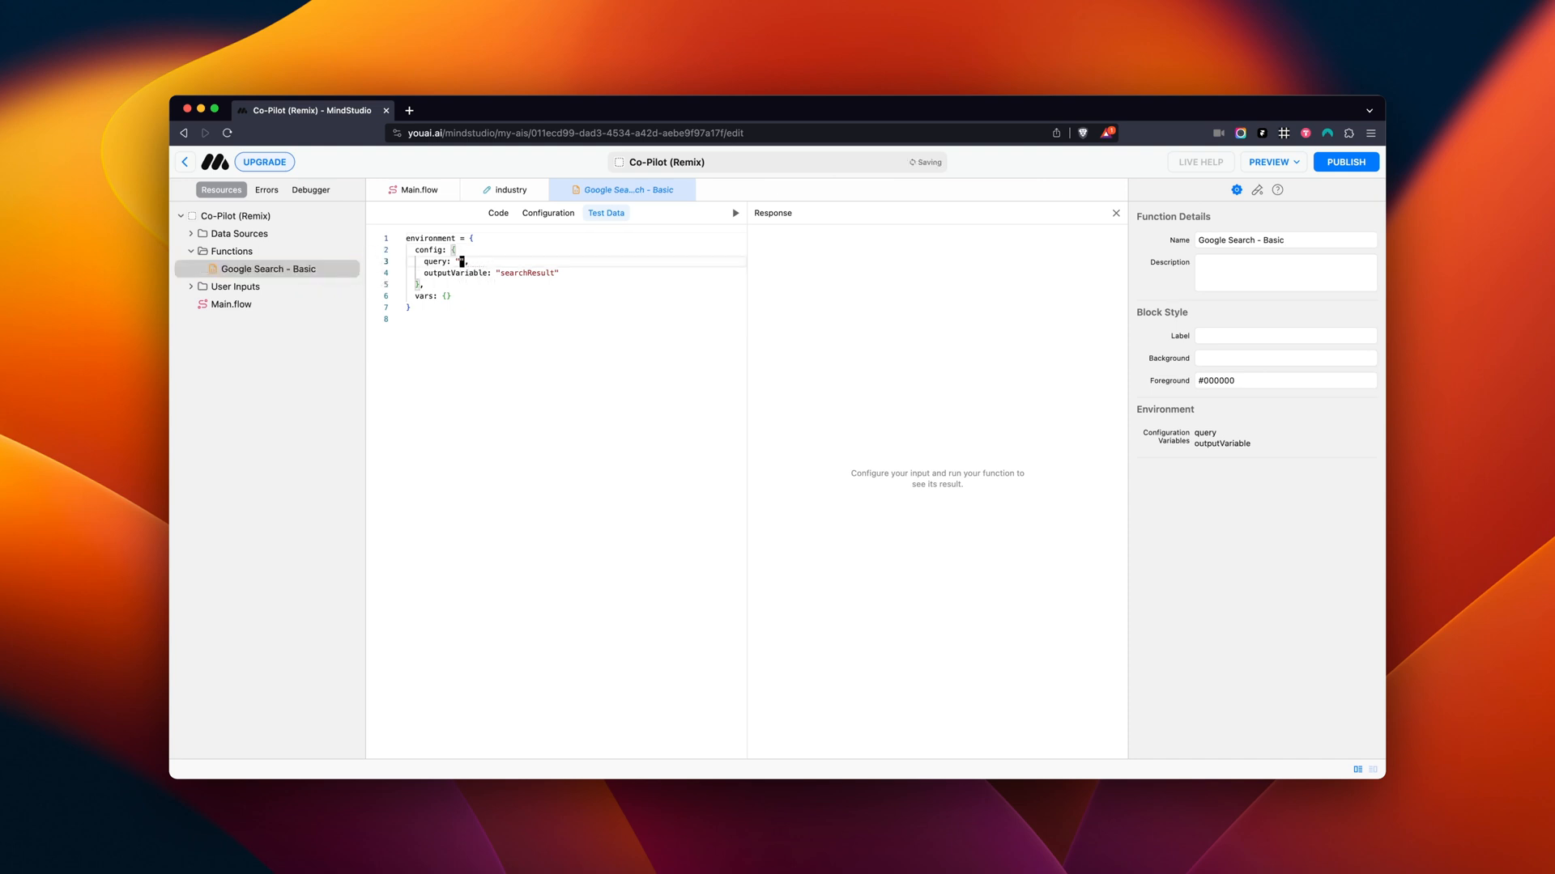
pyautogui.write('Best I')
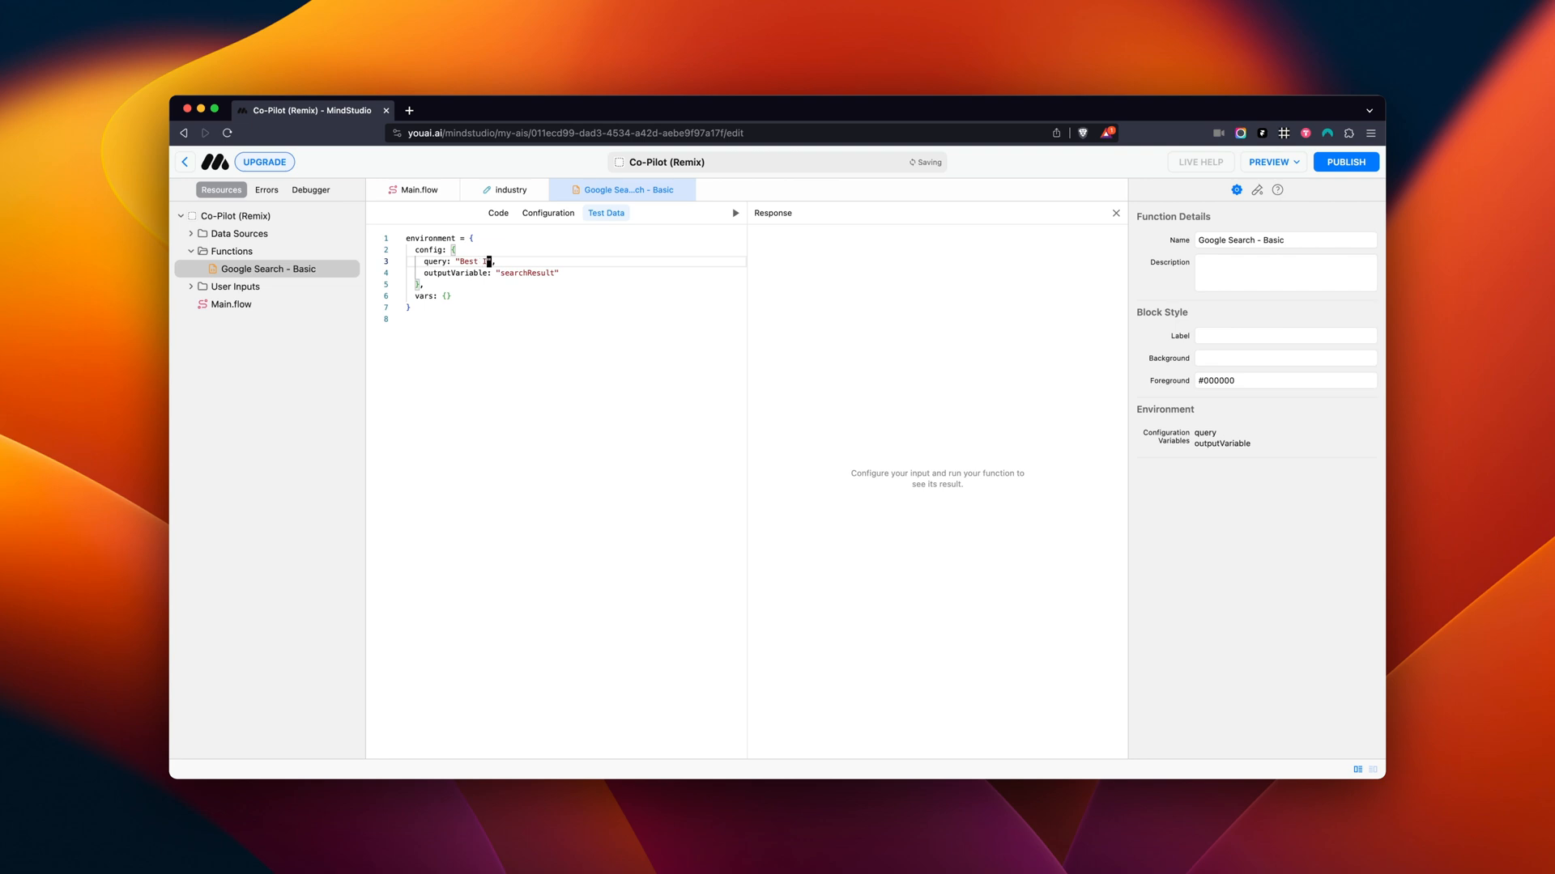
pyautogui.write('n Tech')
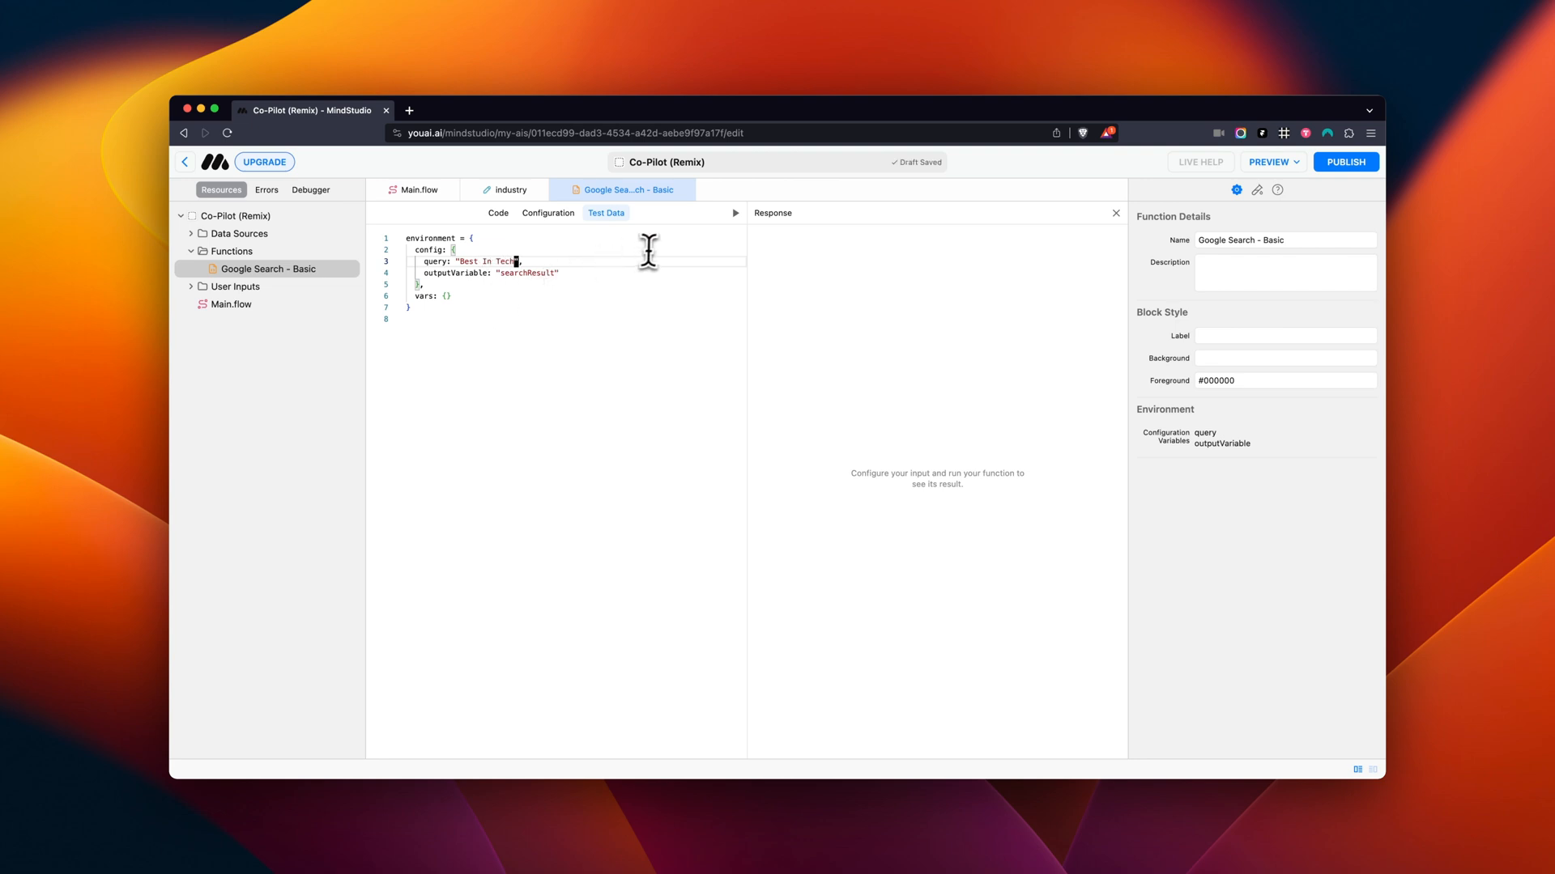
pyautogui.click(736, 213)
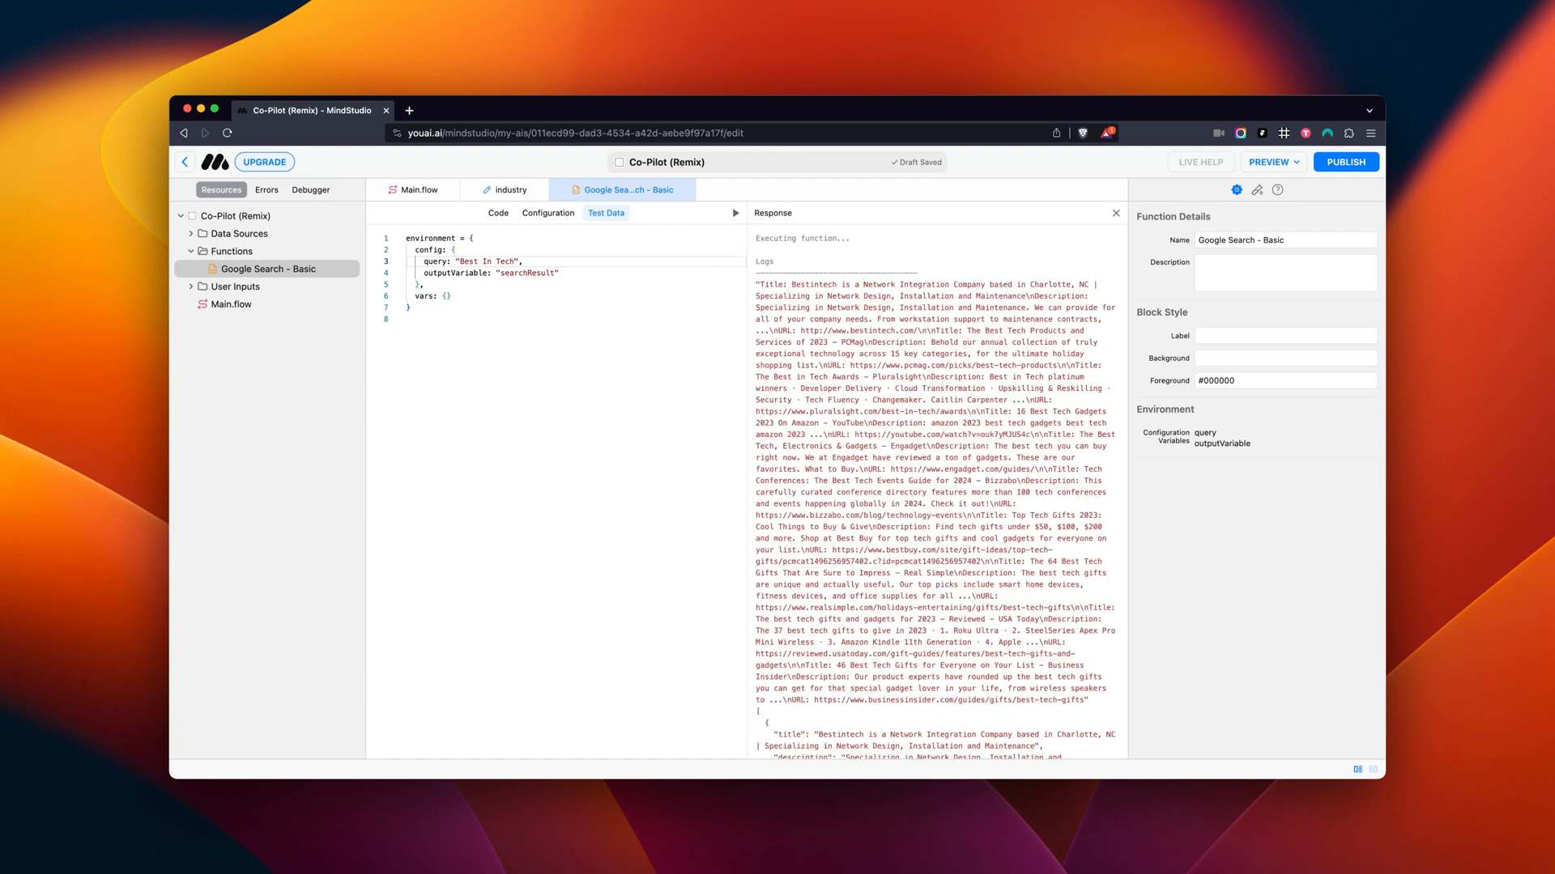
pyautogui.moveTo(1107, 199)
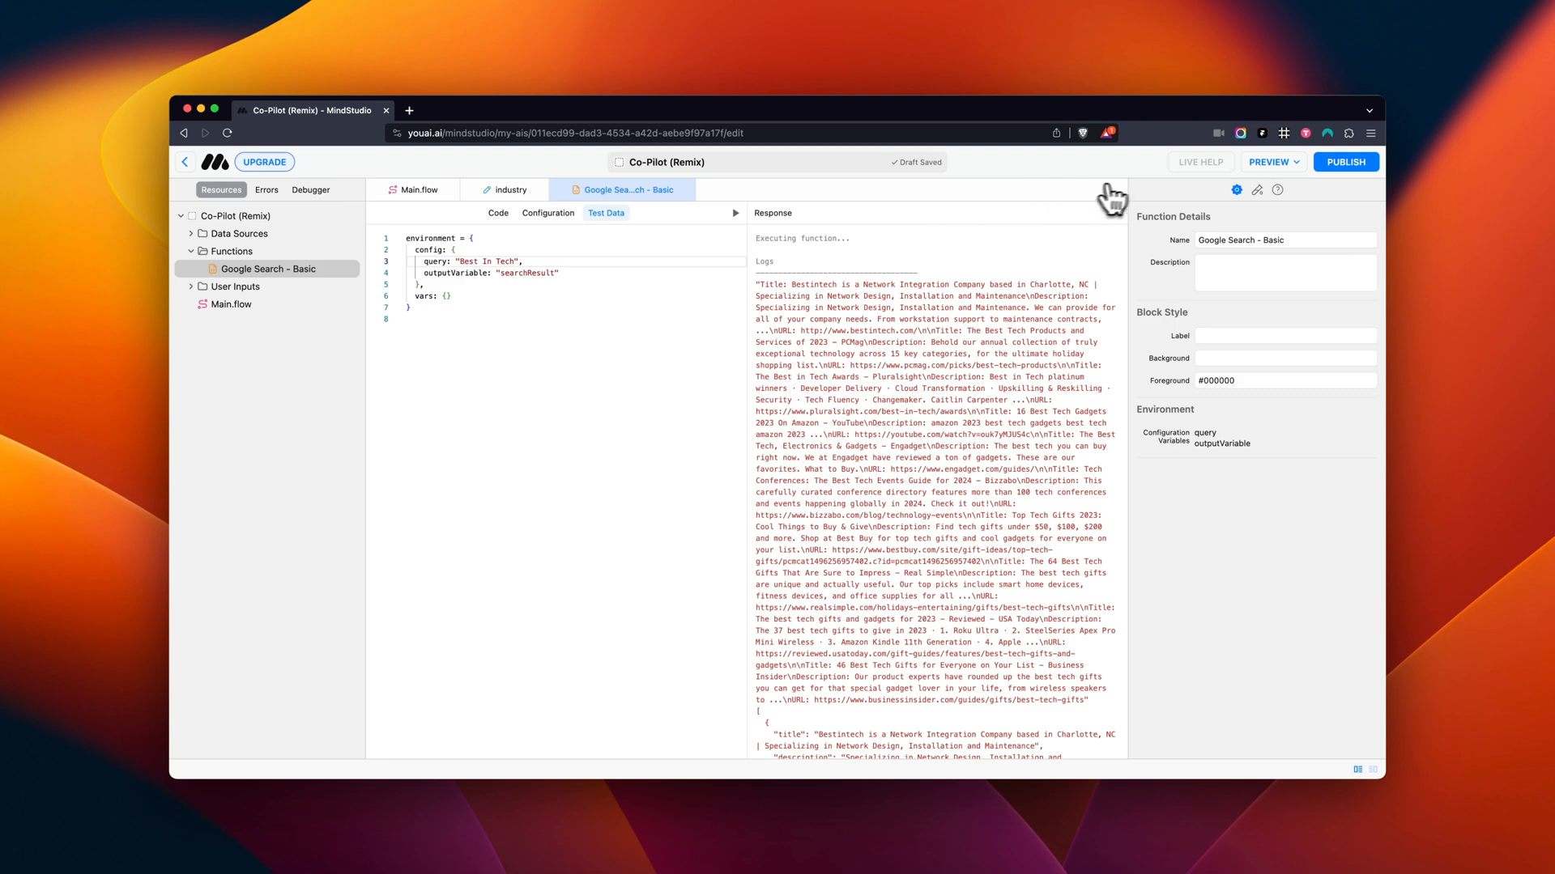
# Step: Open the draft preview of the co-pilot and start a new thread
pyautogui.click(1273, 162)
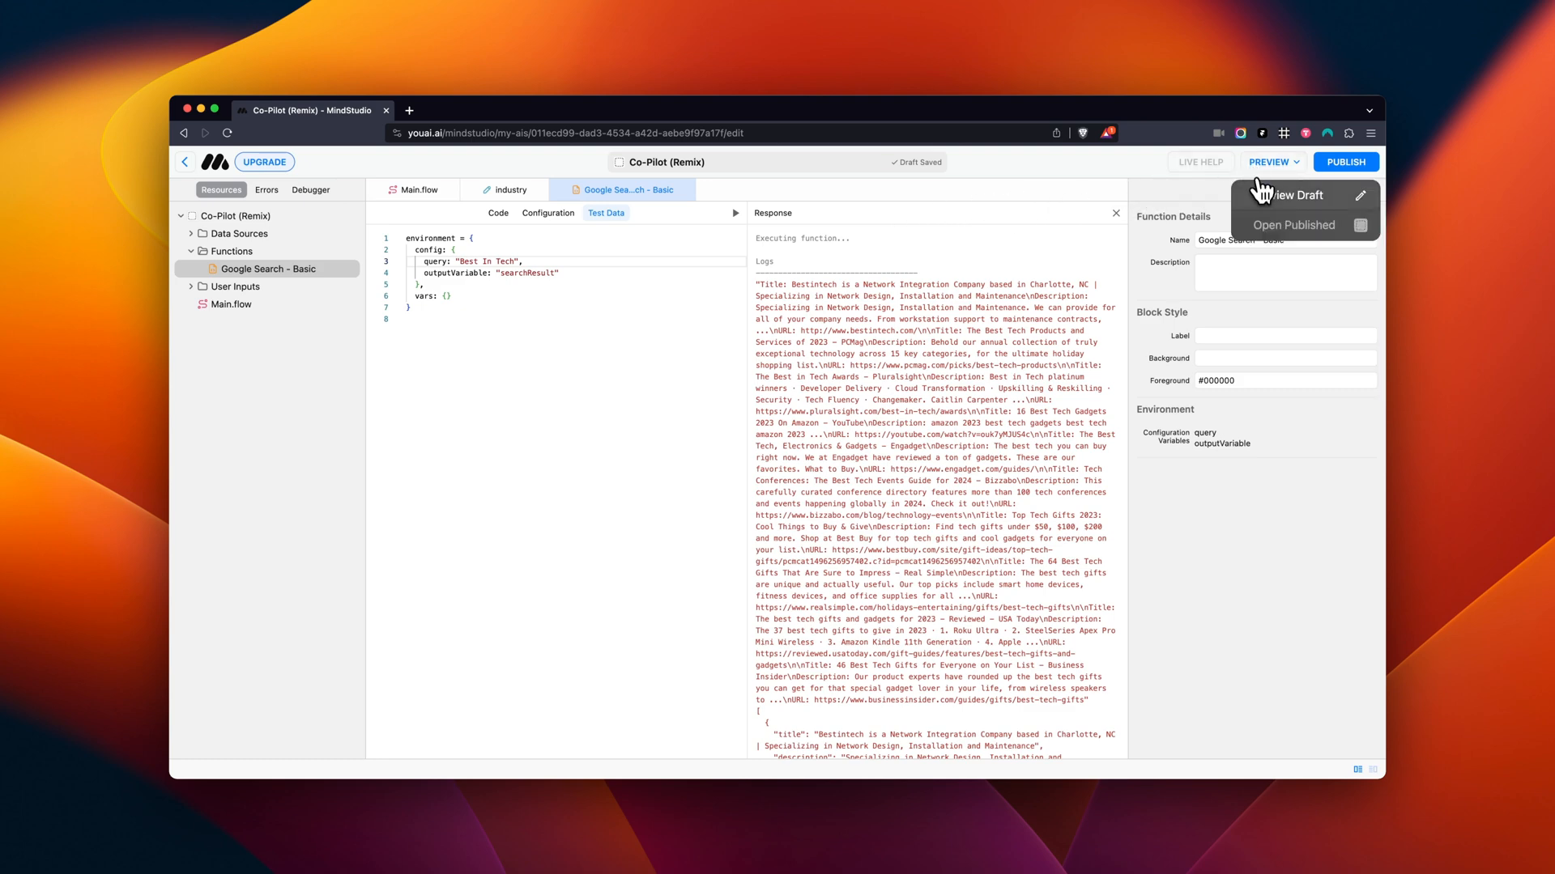
pyautogui.click(1291, 194)
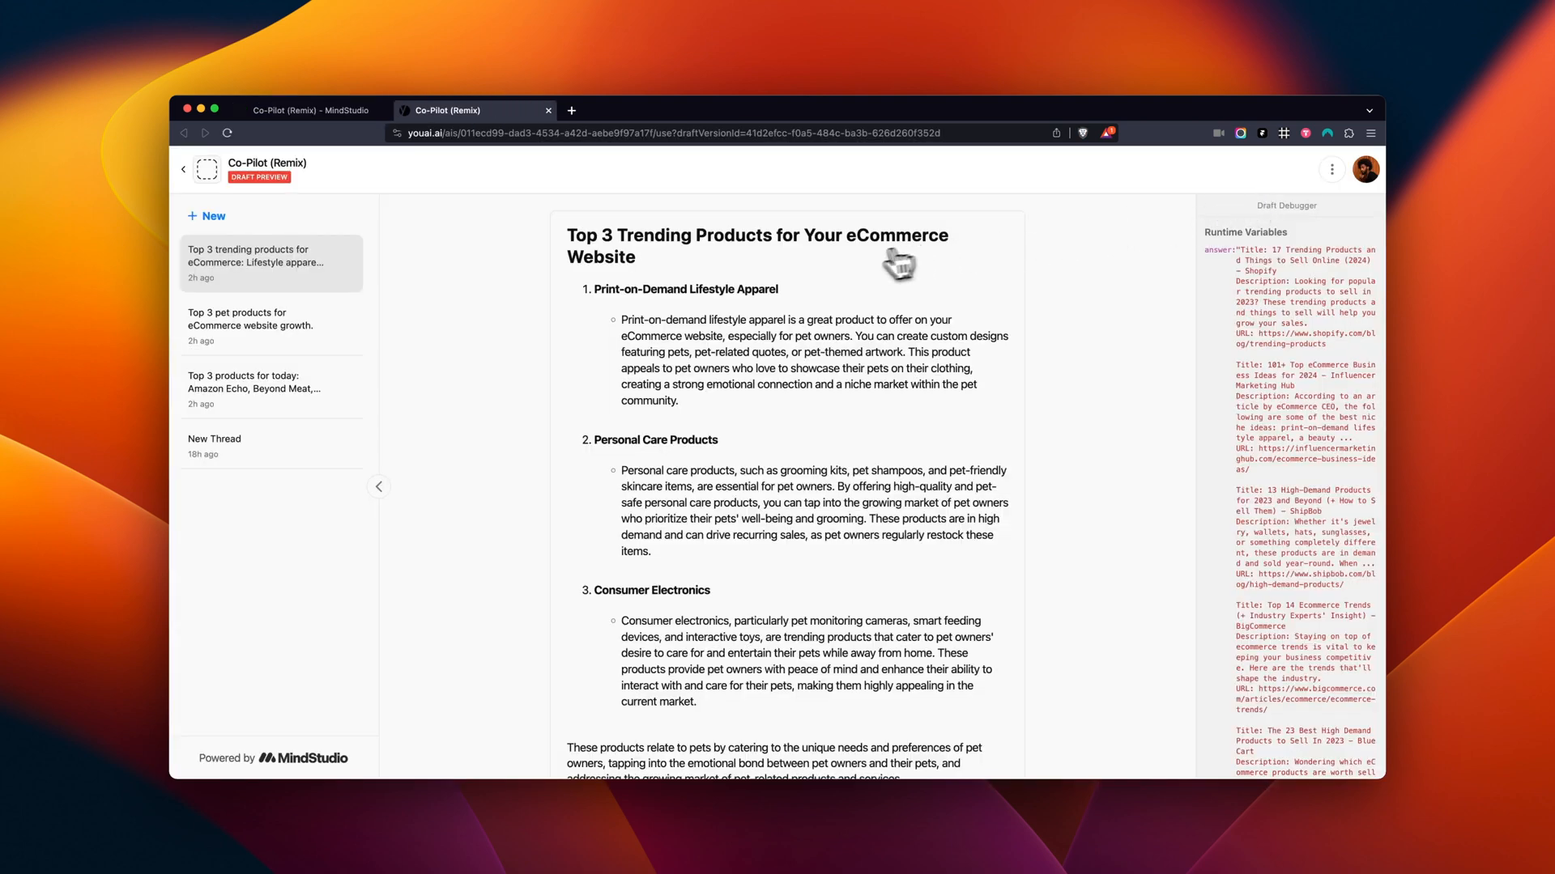
pyautogui.moveTo(213, 217)
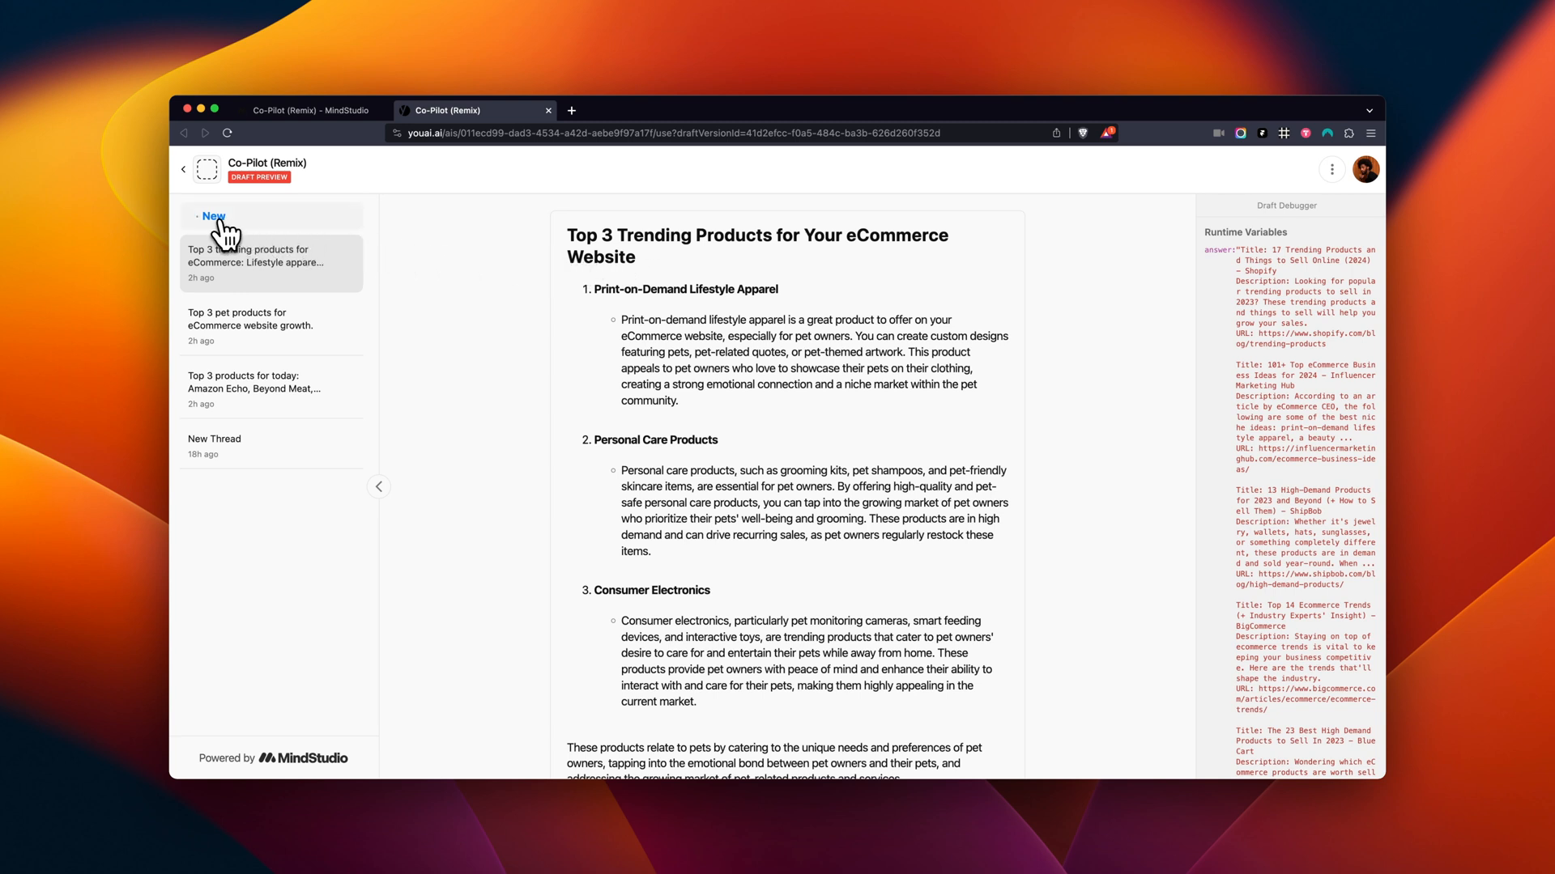
pyautogui.click(212, 216)
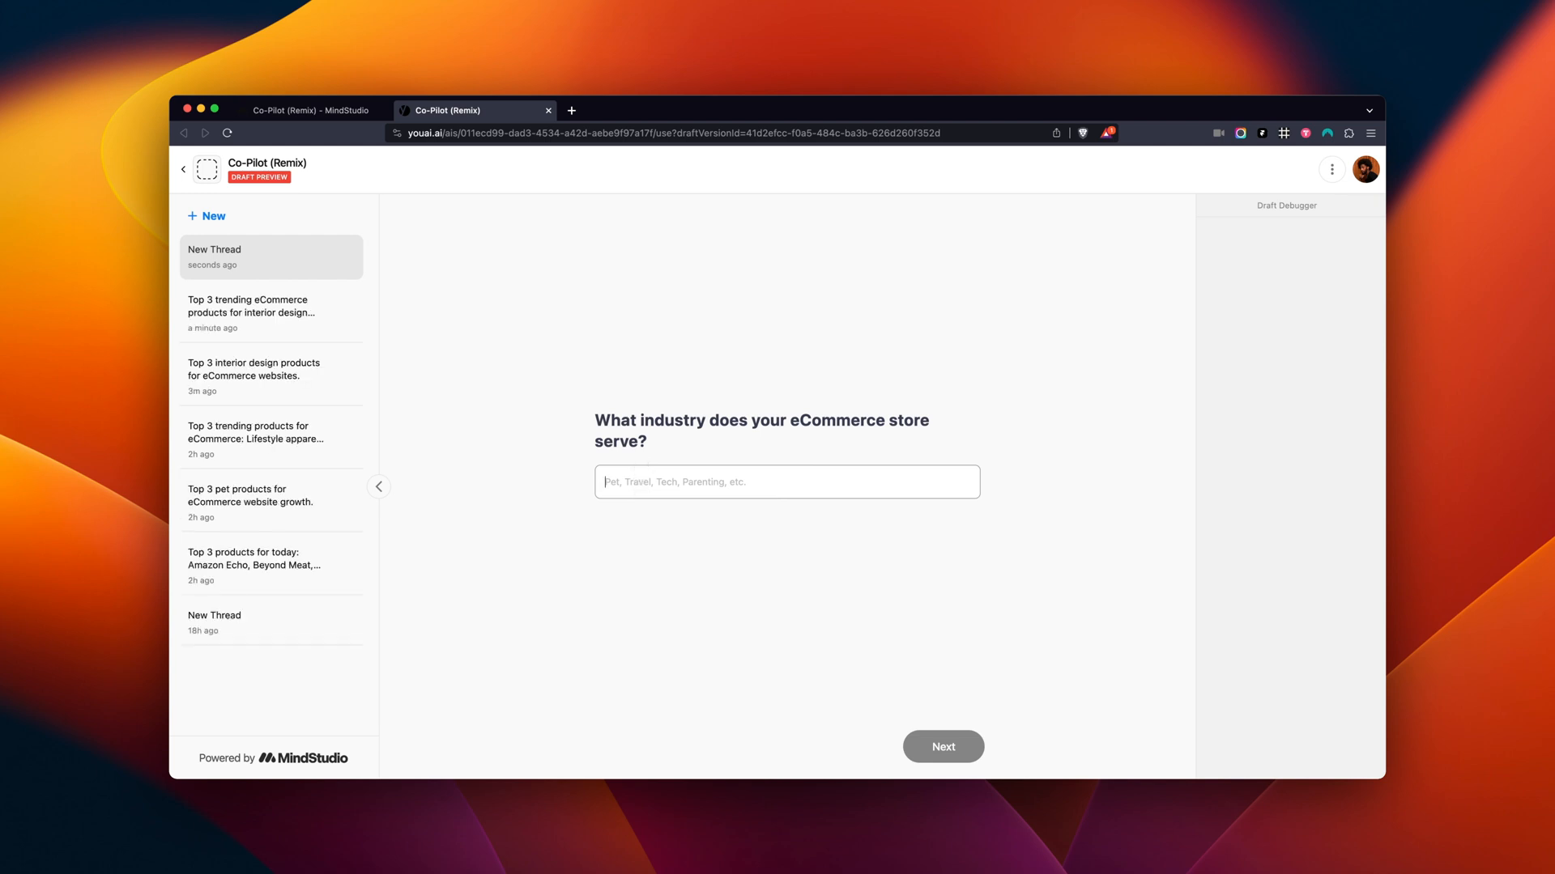
# Step: Submit 'Interior Design' as the industry, review the three product ideas, then reopen Main.flow
pyautogui.write('Interior Des')
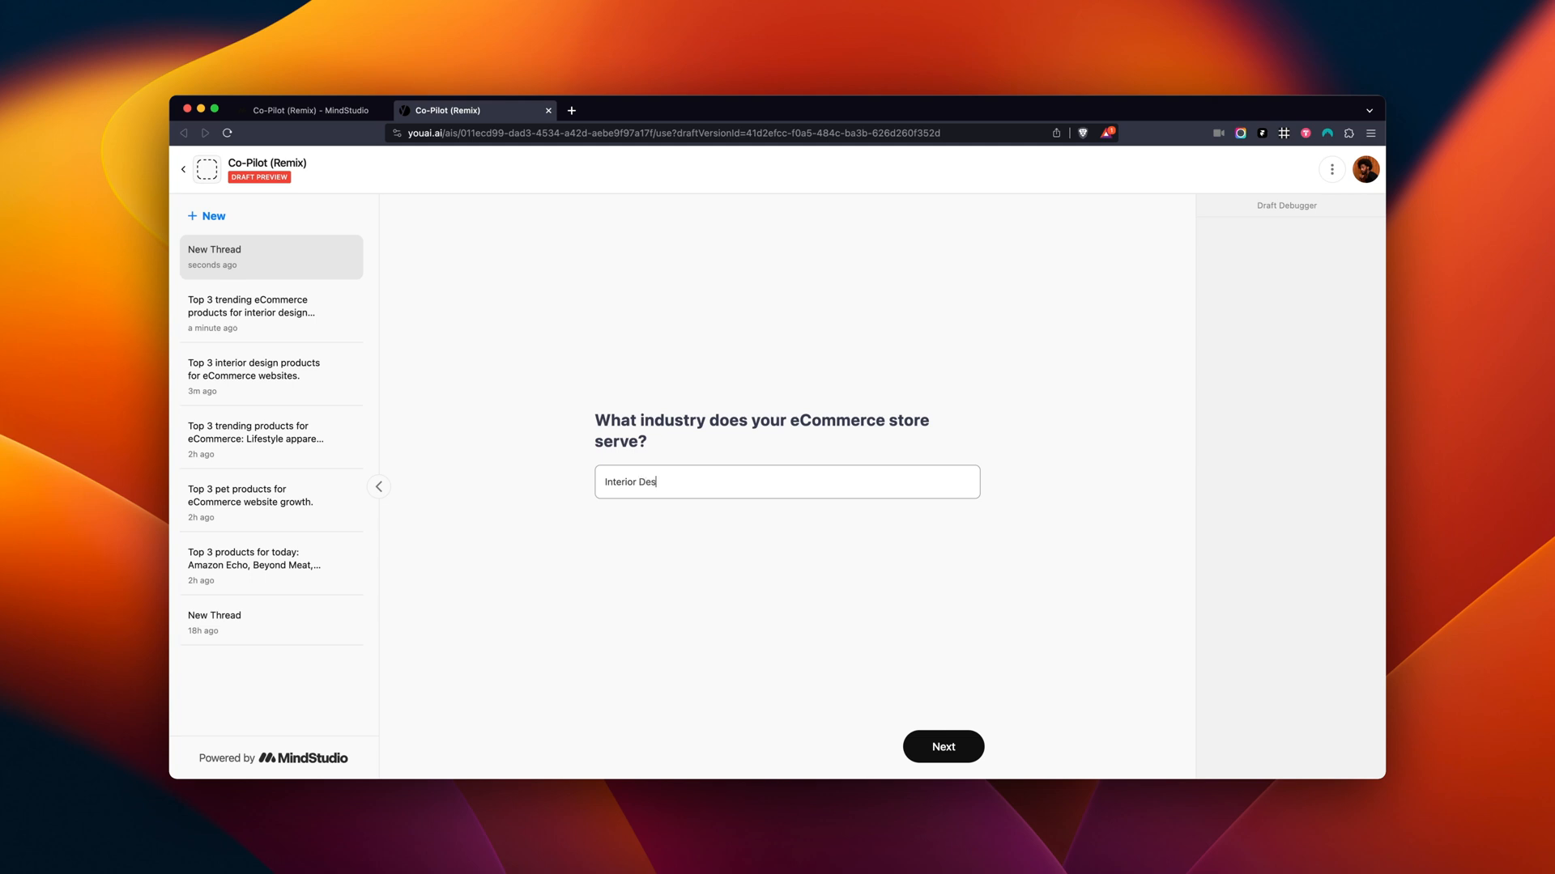
pyautogui.click(943, 747)
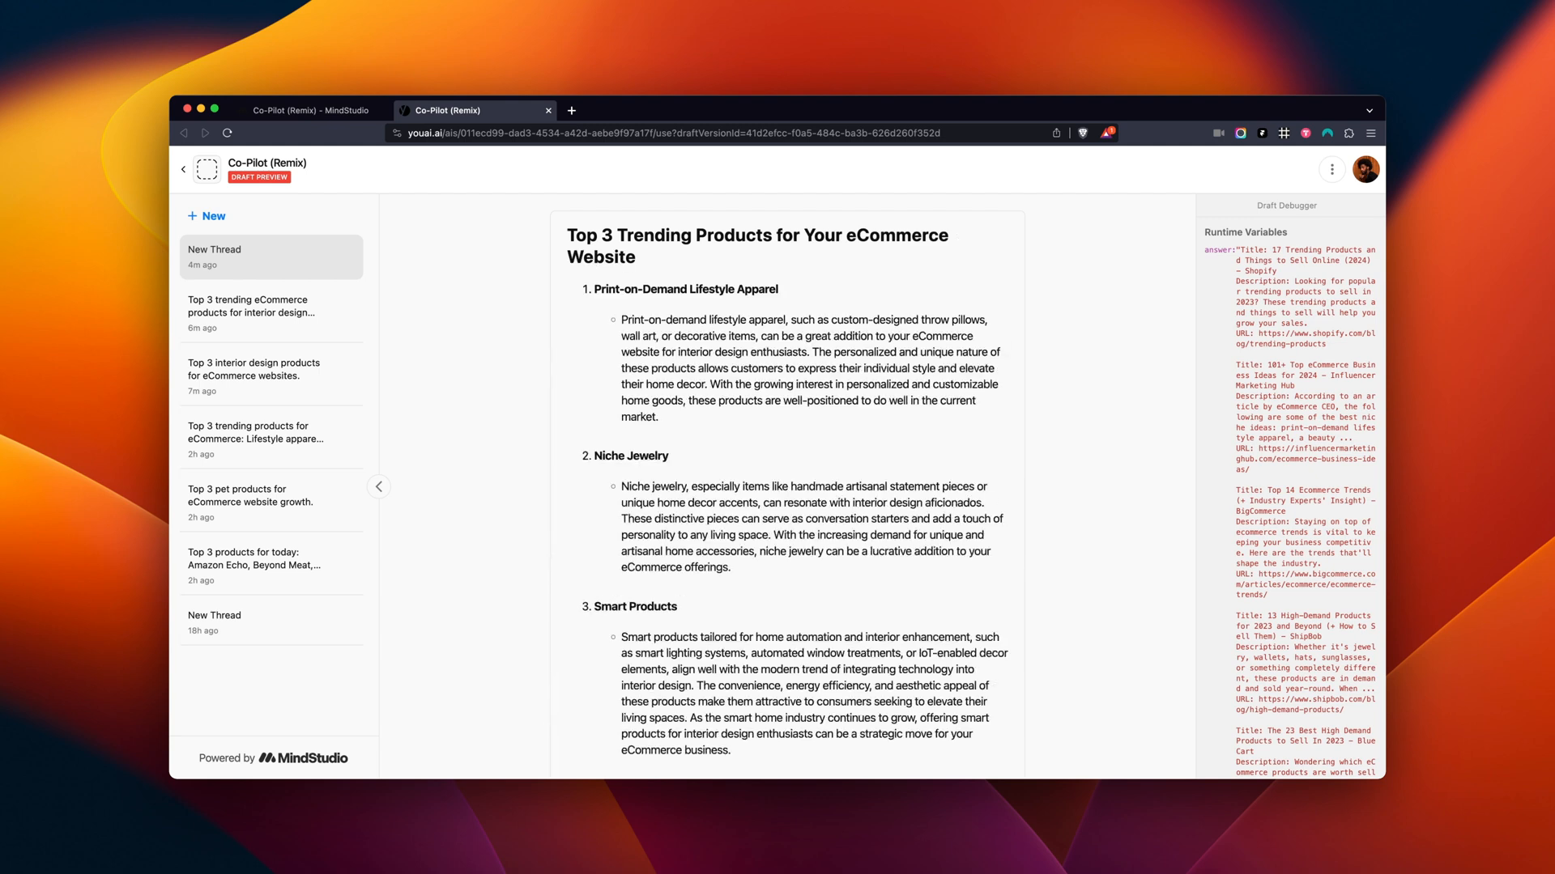
pyautogui.scroll(-3)
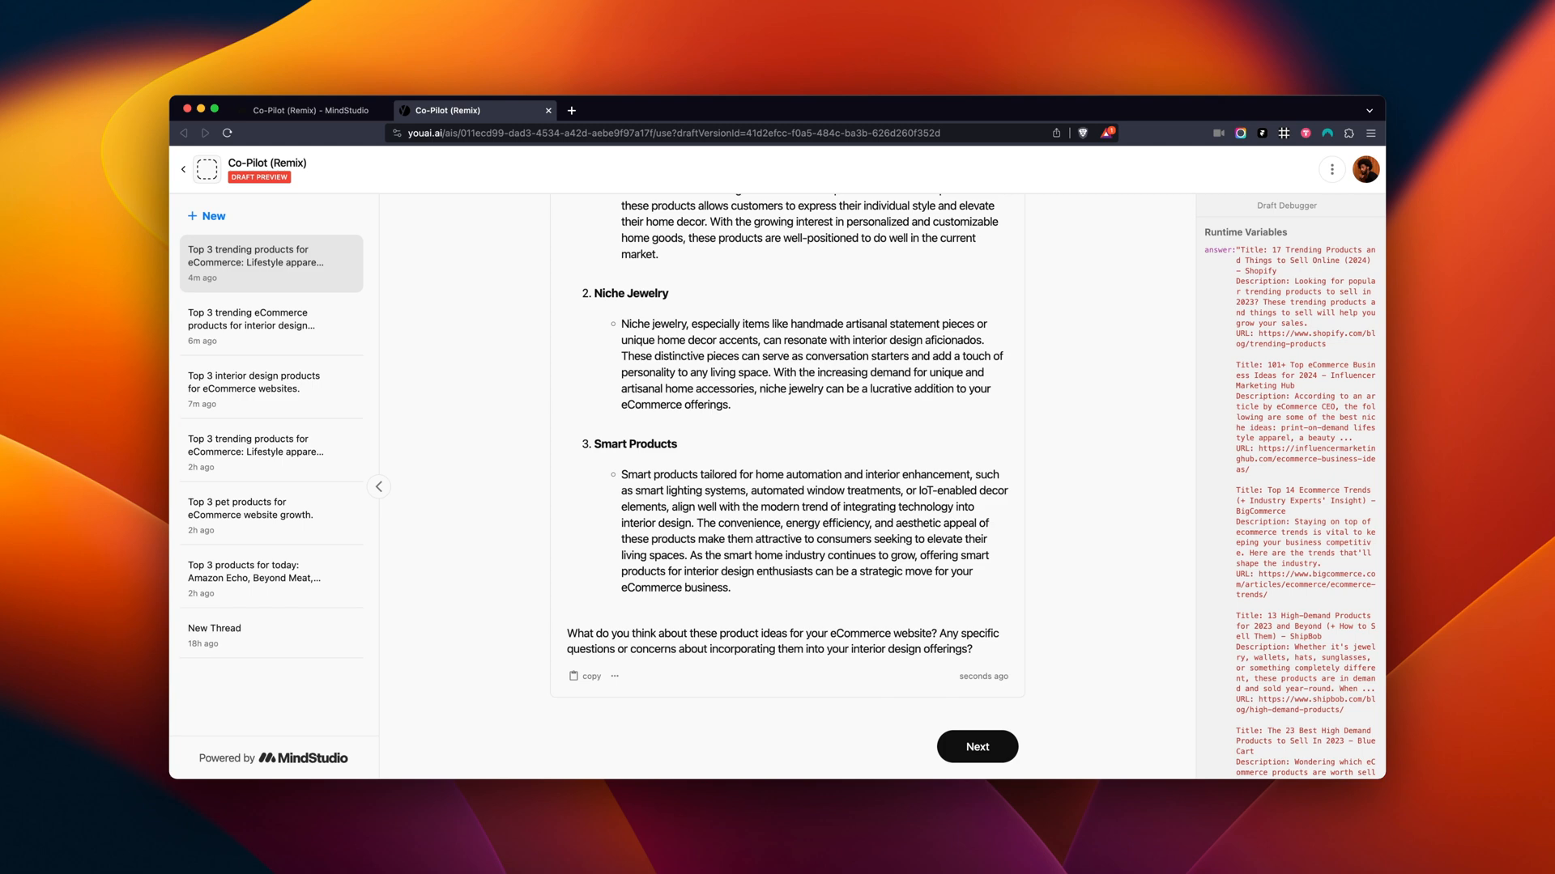
pyautogui.moveTo(436, 258)
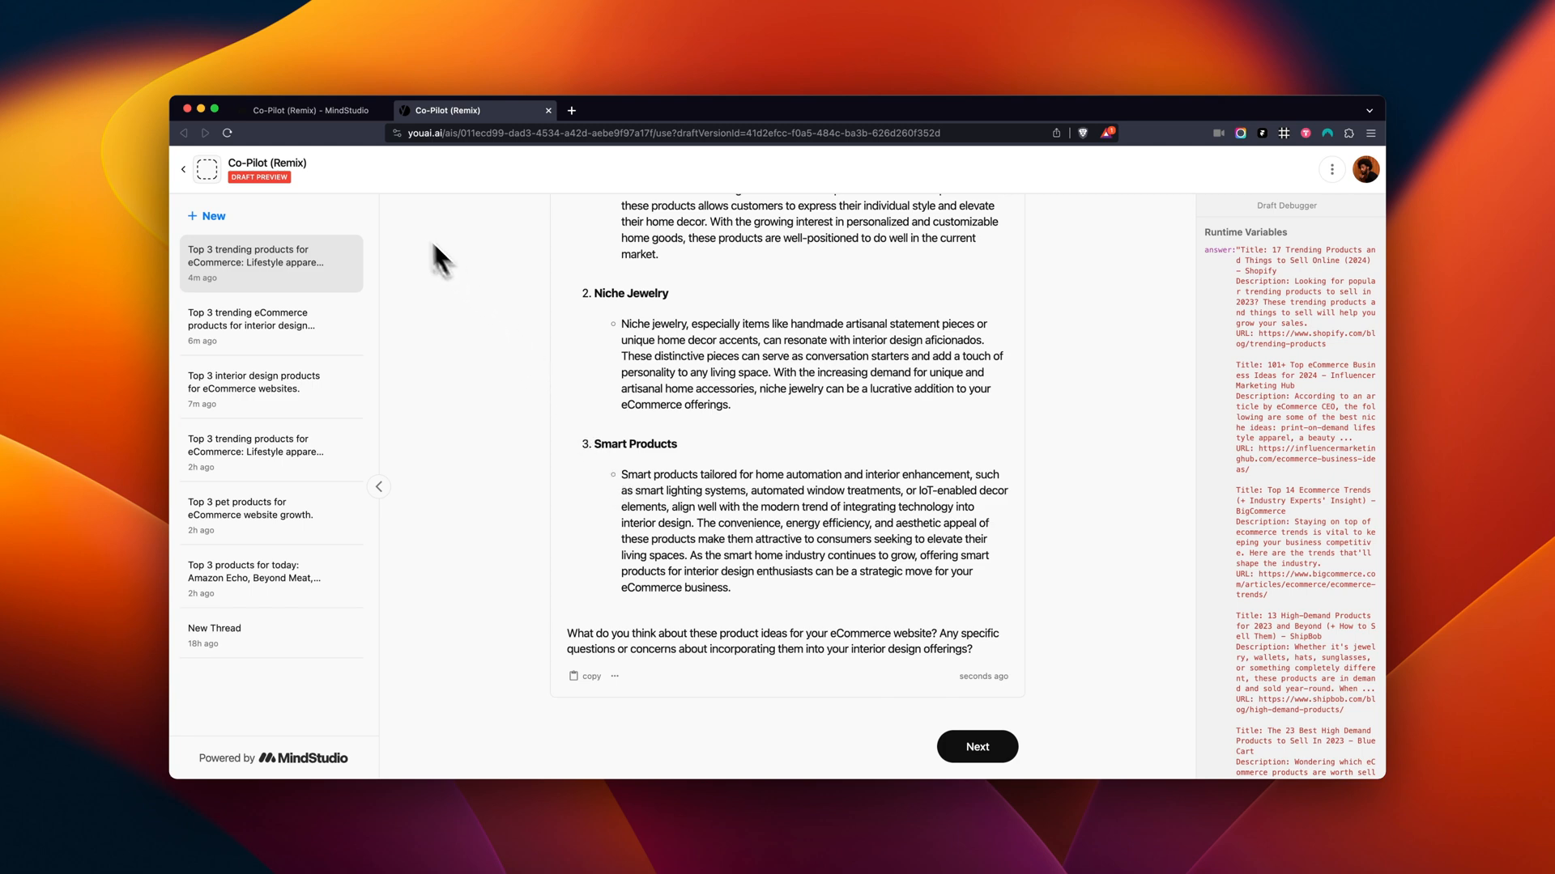
pyautogui.click(309, 110)
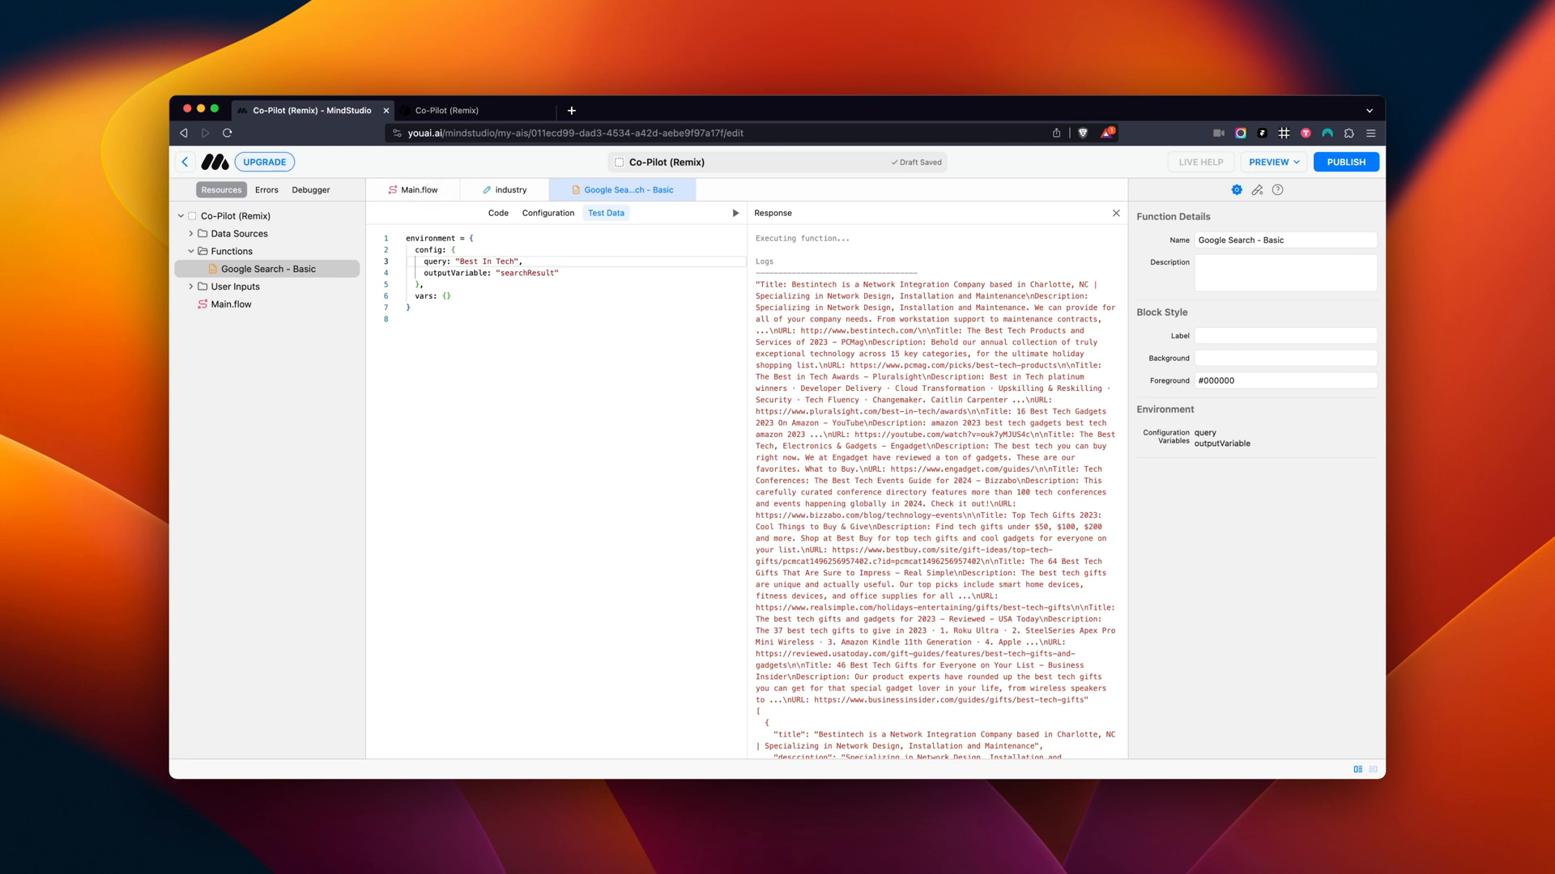
pyautogui.click(415, 190)
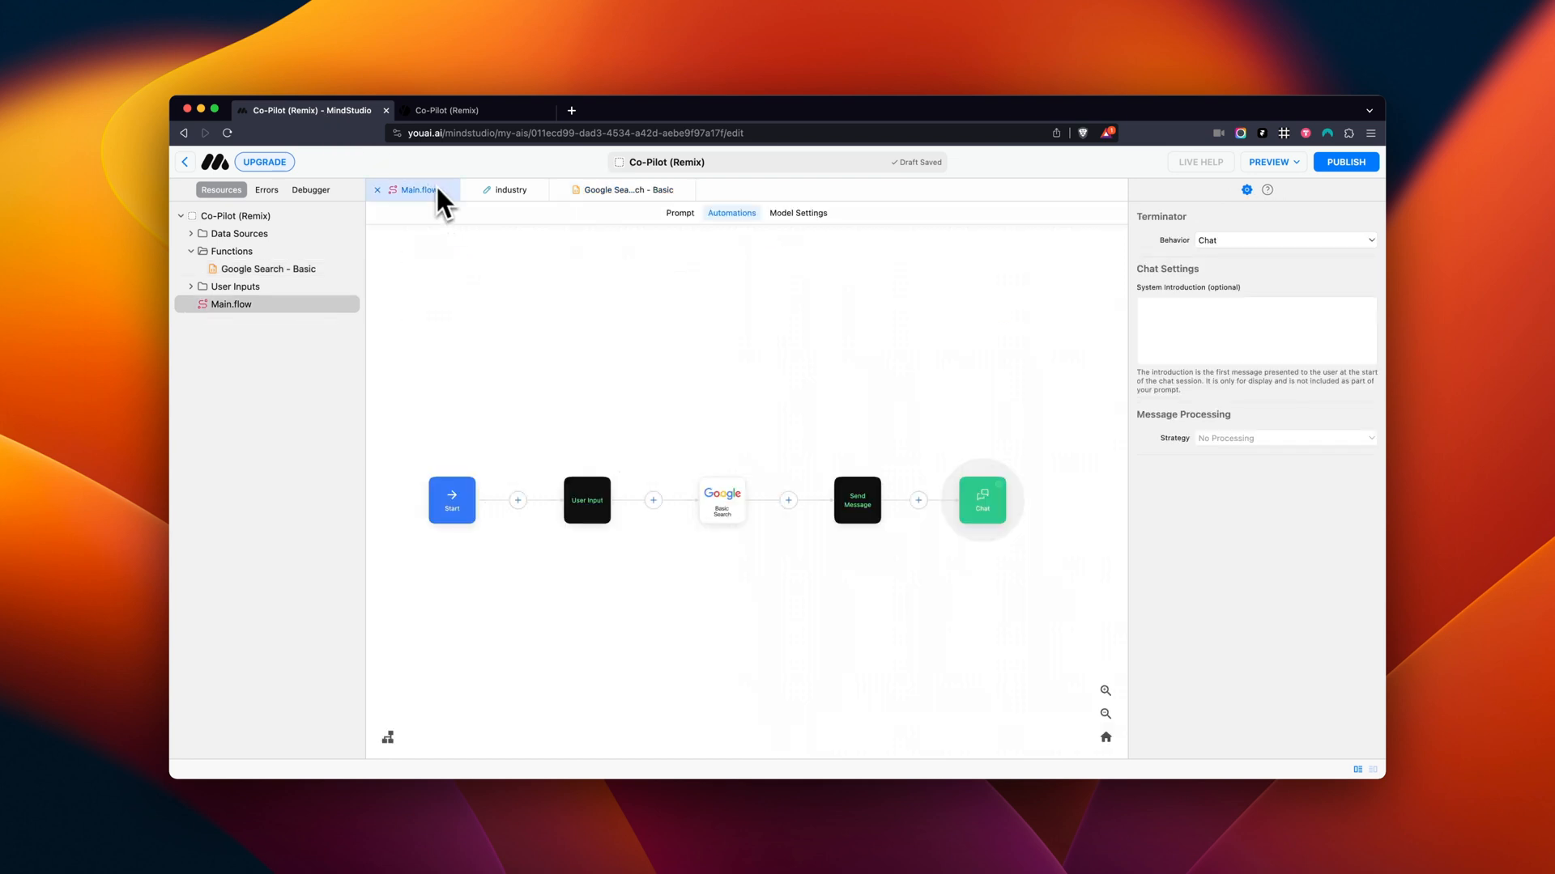